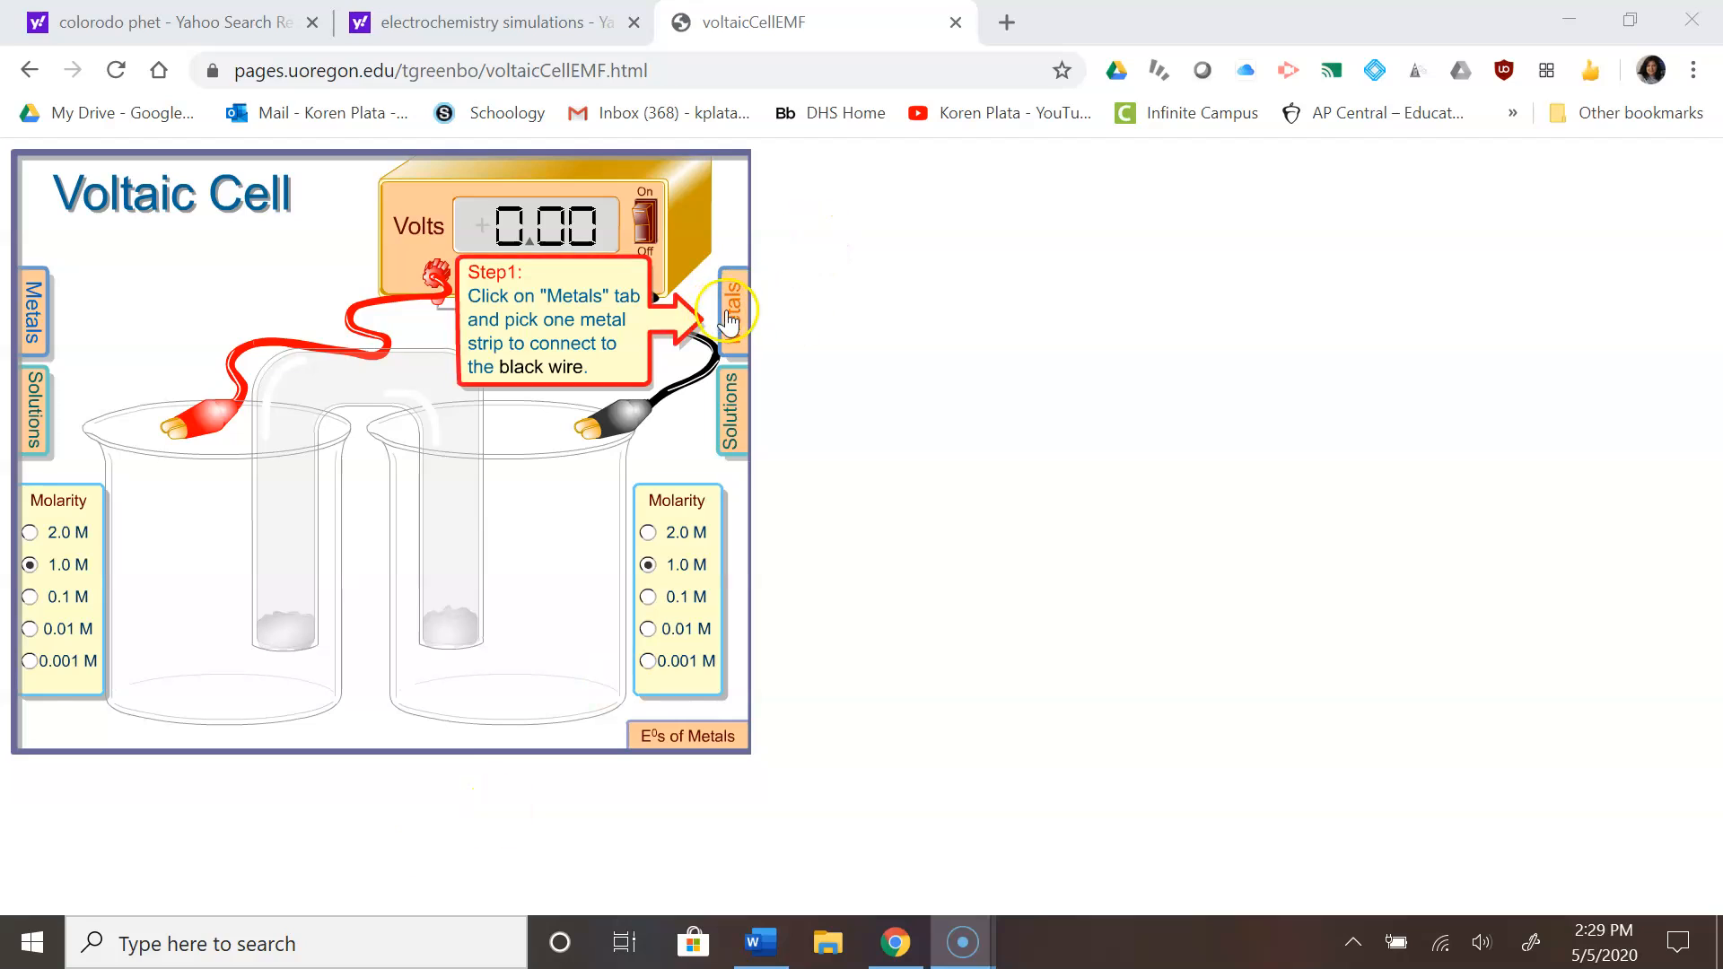
- Make the right half-cell a copper electrode in Cu(NO3)2 solution
click(727, 308)
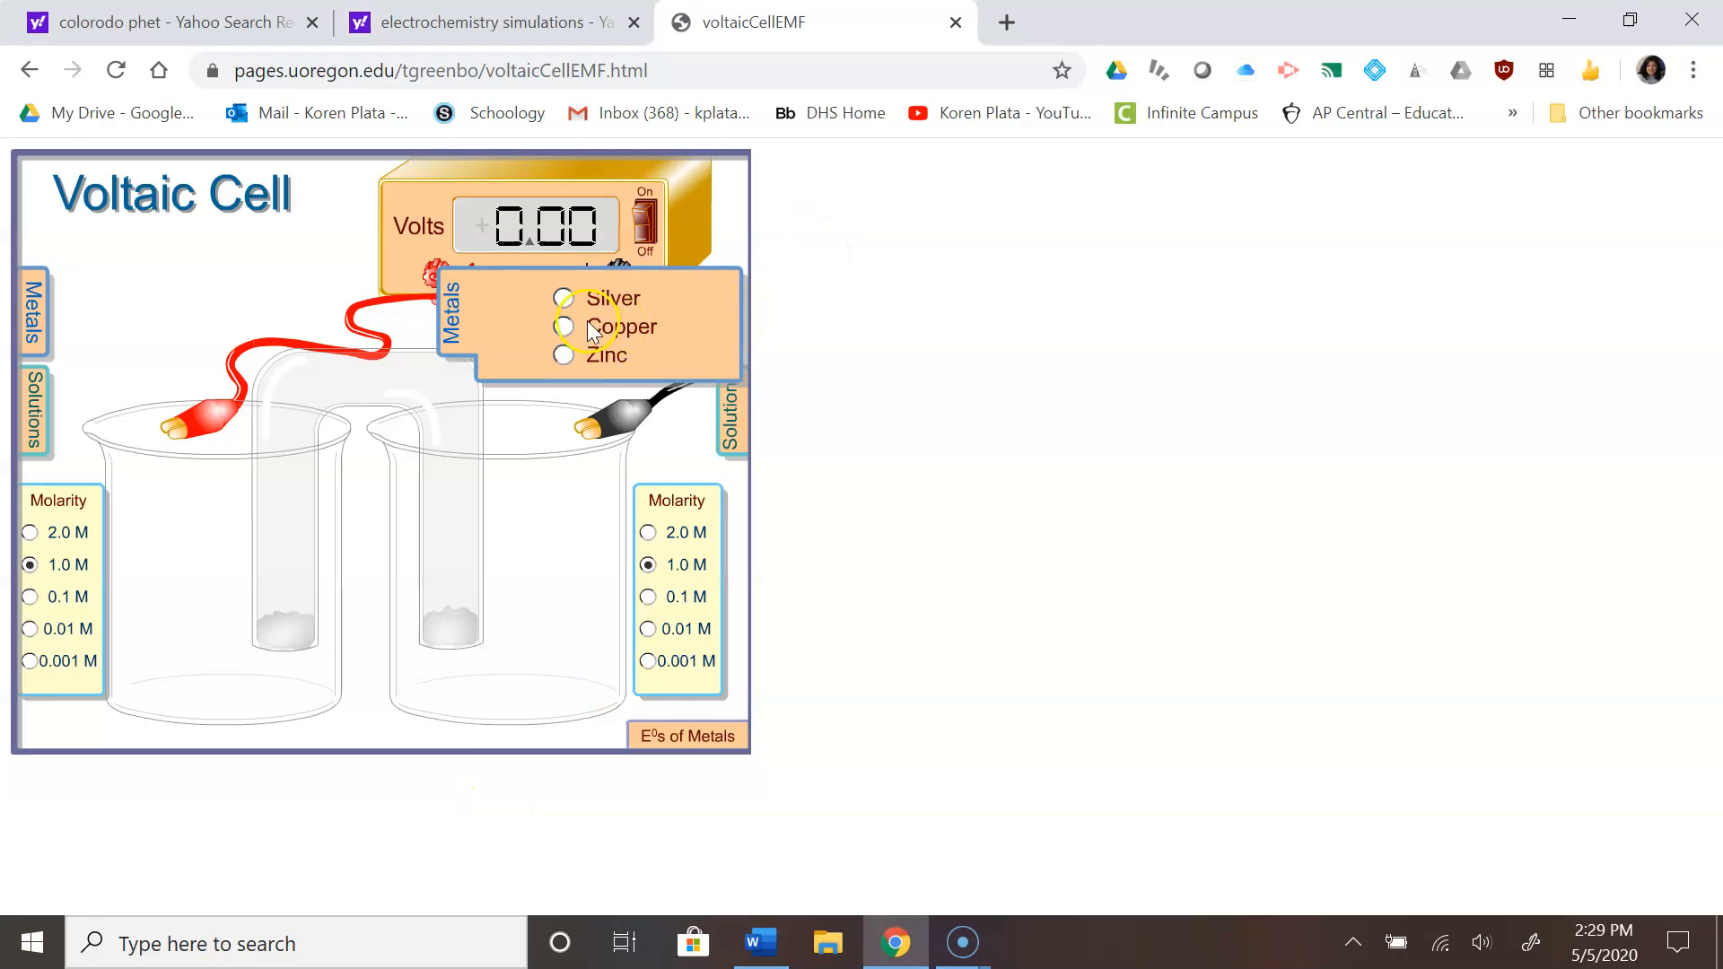
click(564, 327)
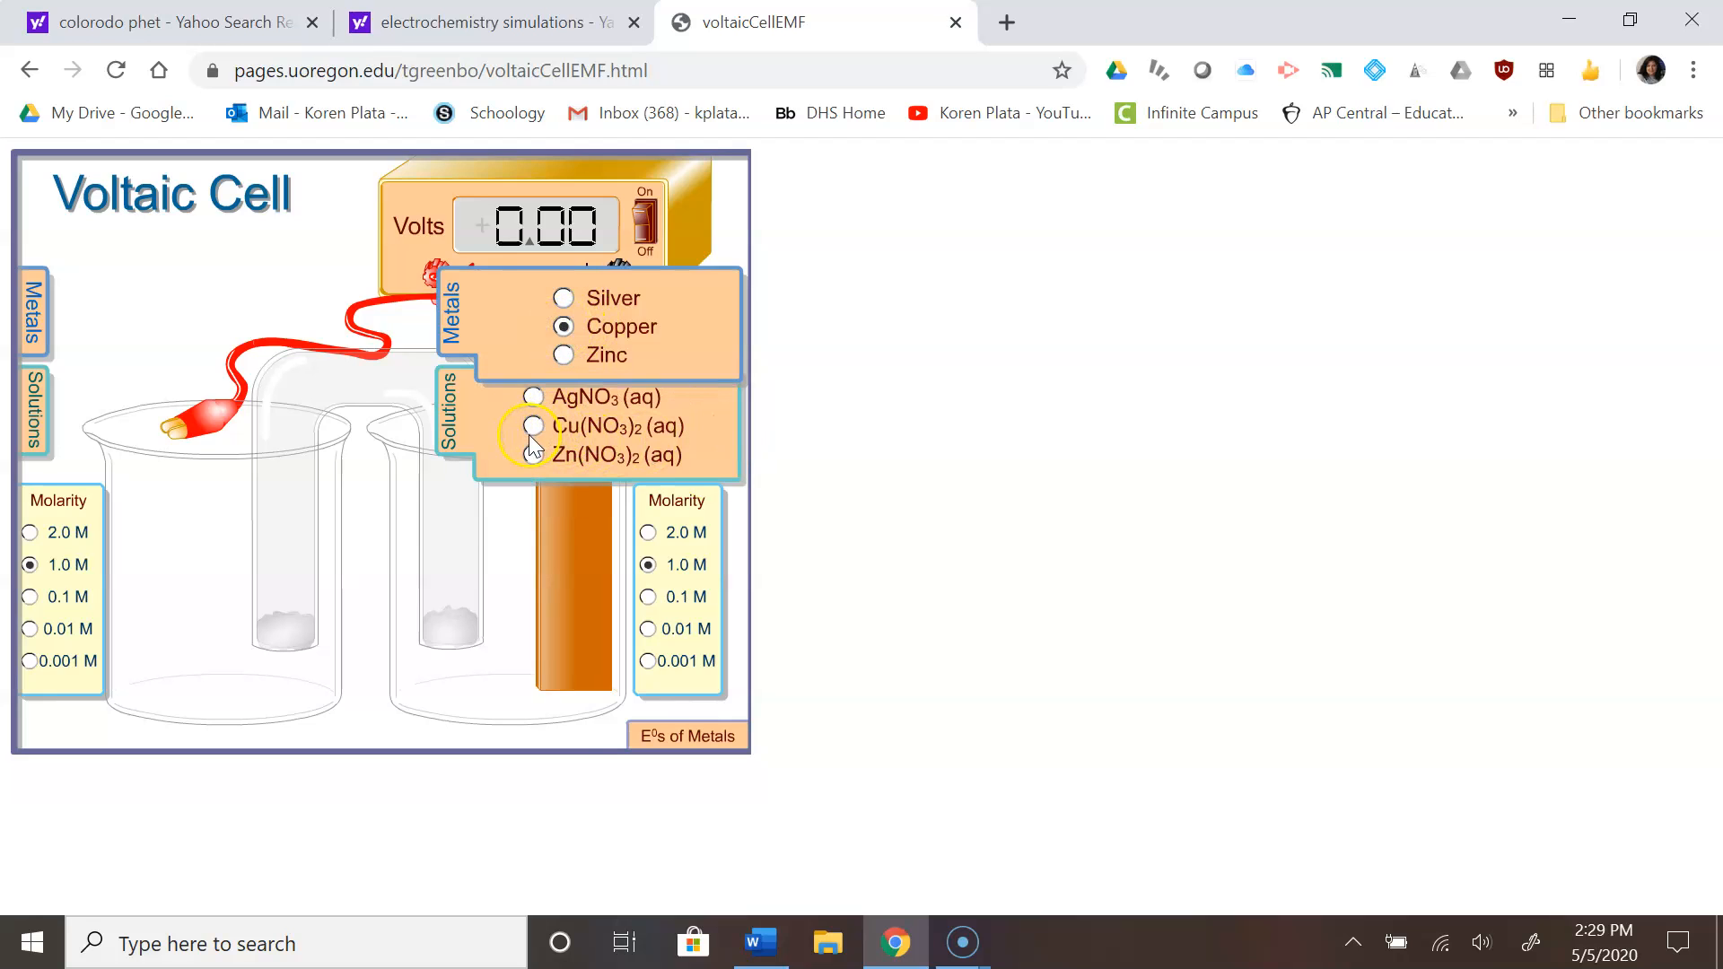
click(533, 427)
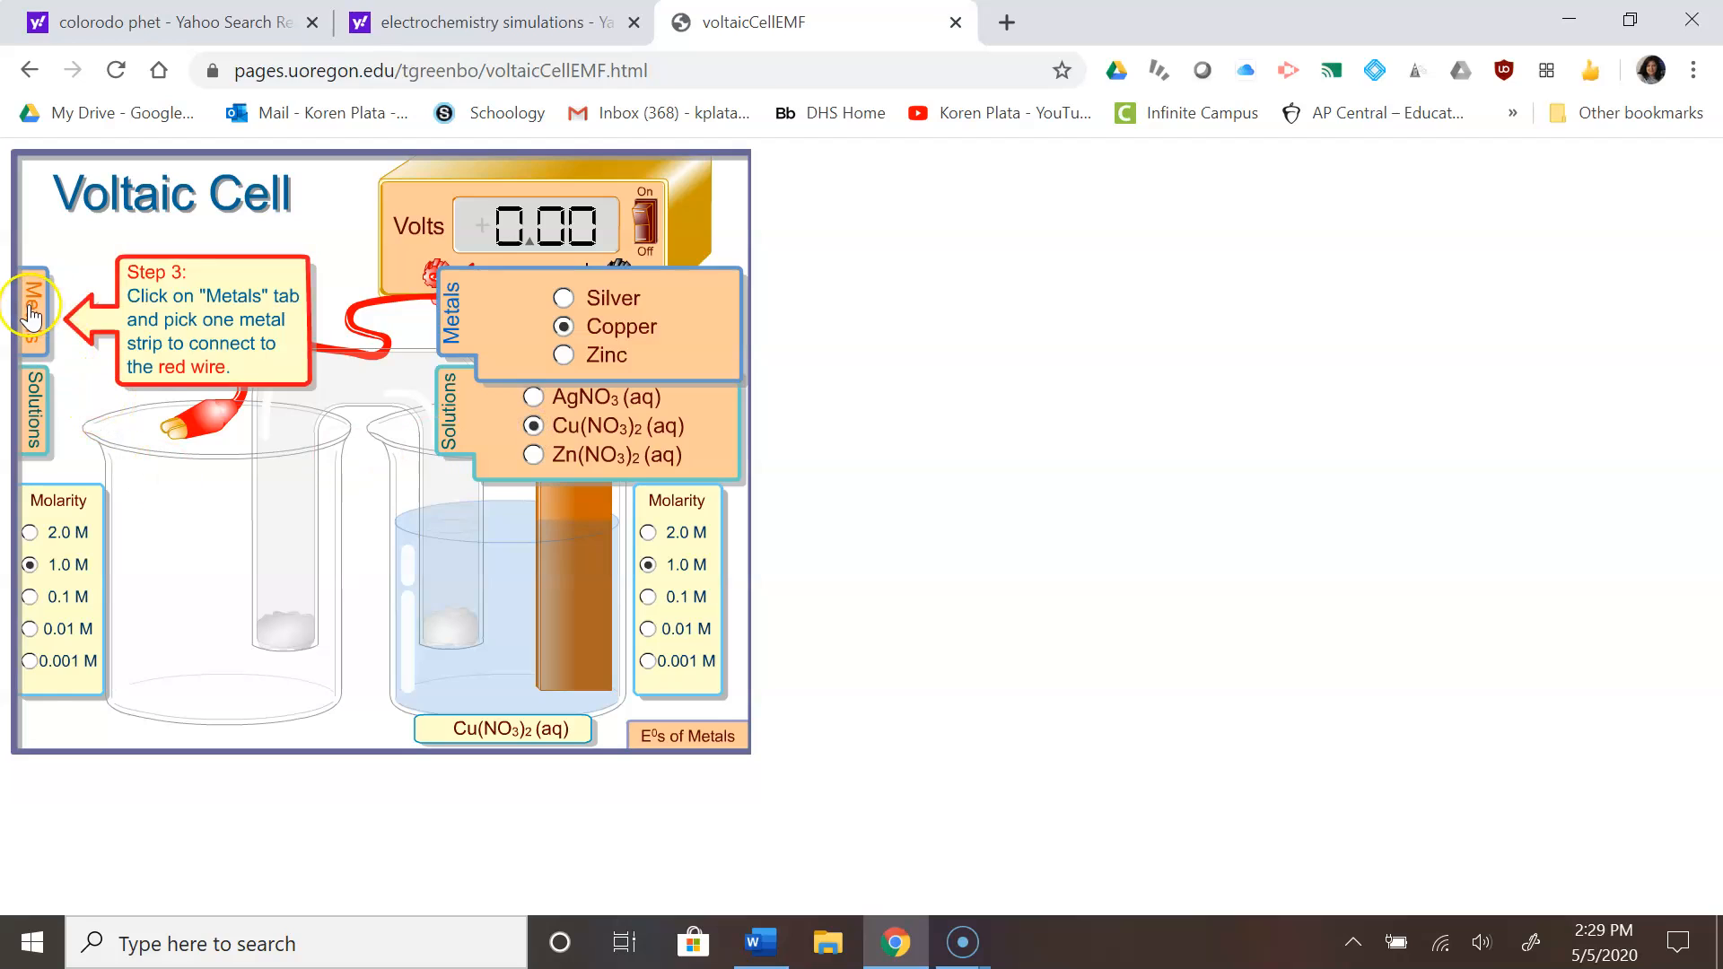
- Make the left half-cell a silver electrode in AgNO3 solution
click(33, 308)
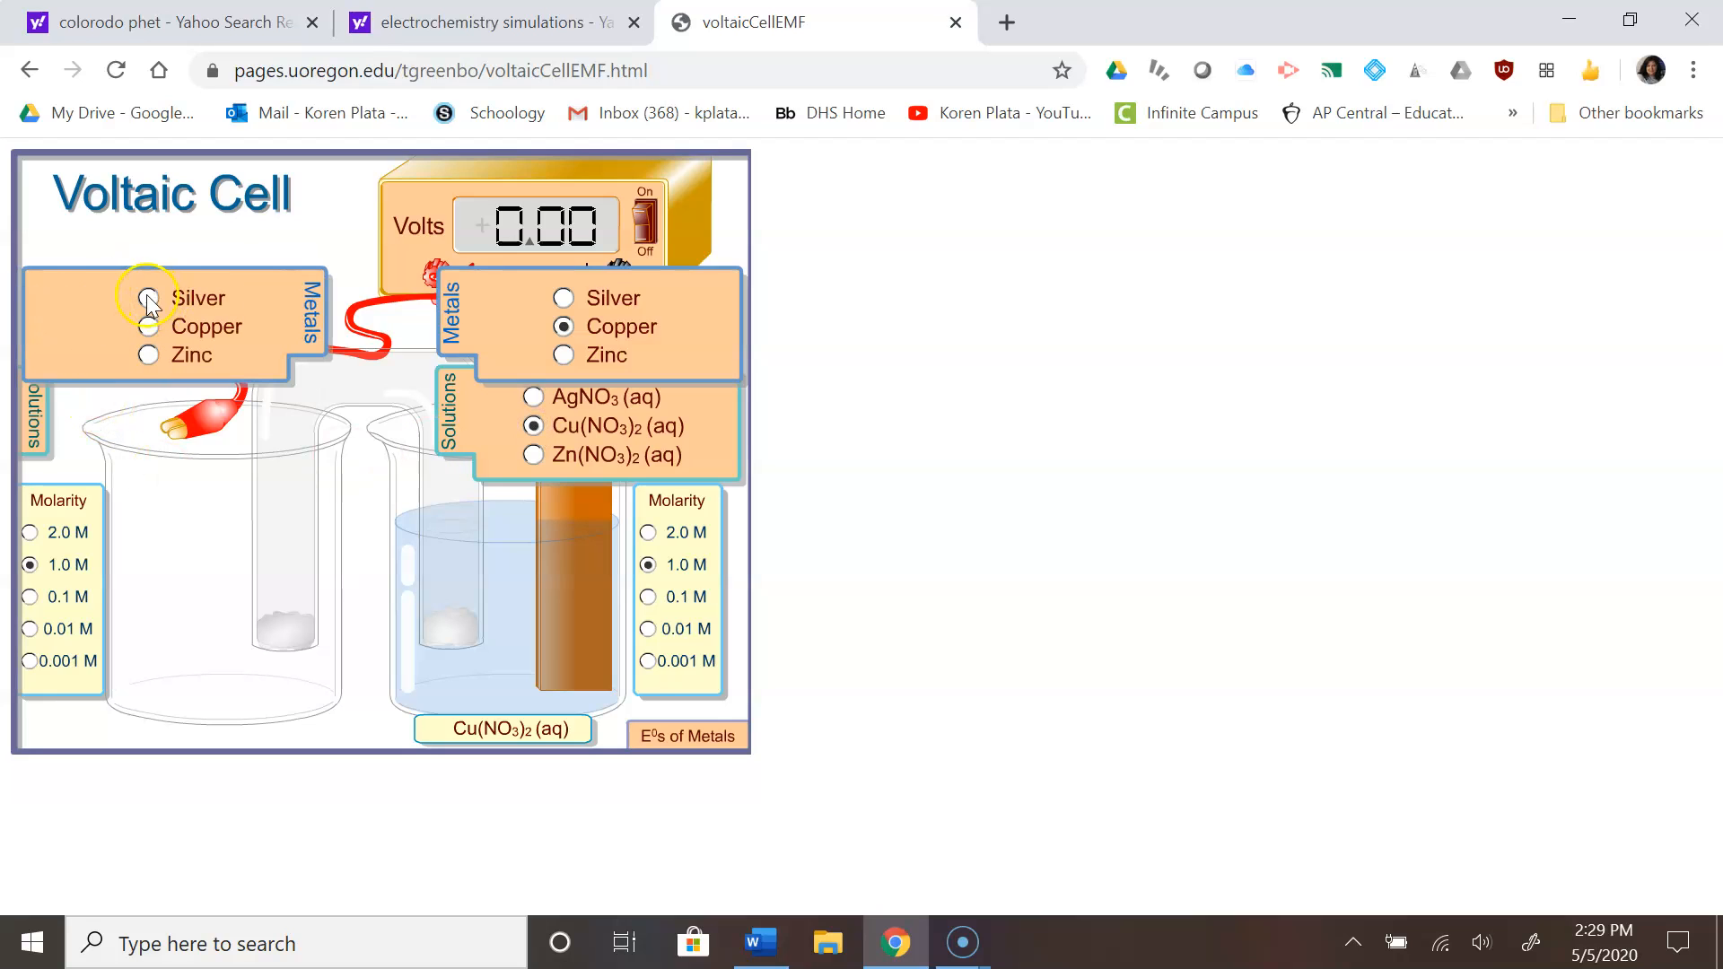
click(148, 298)
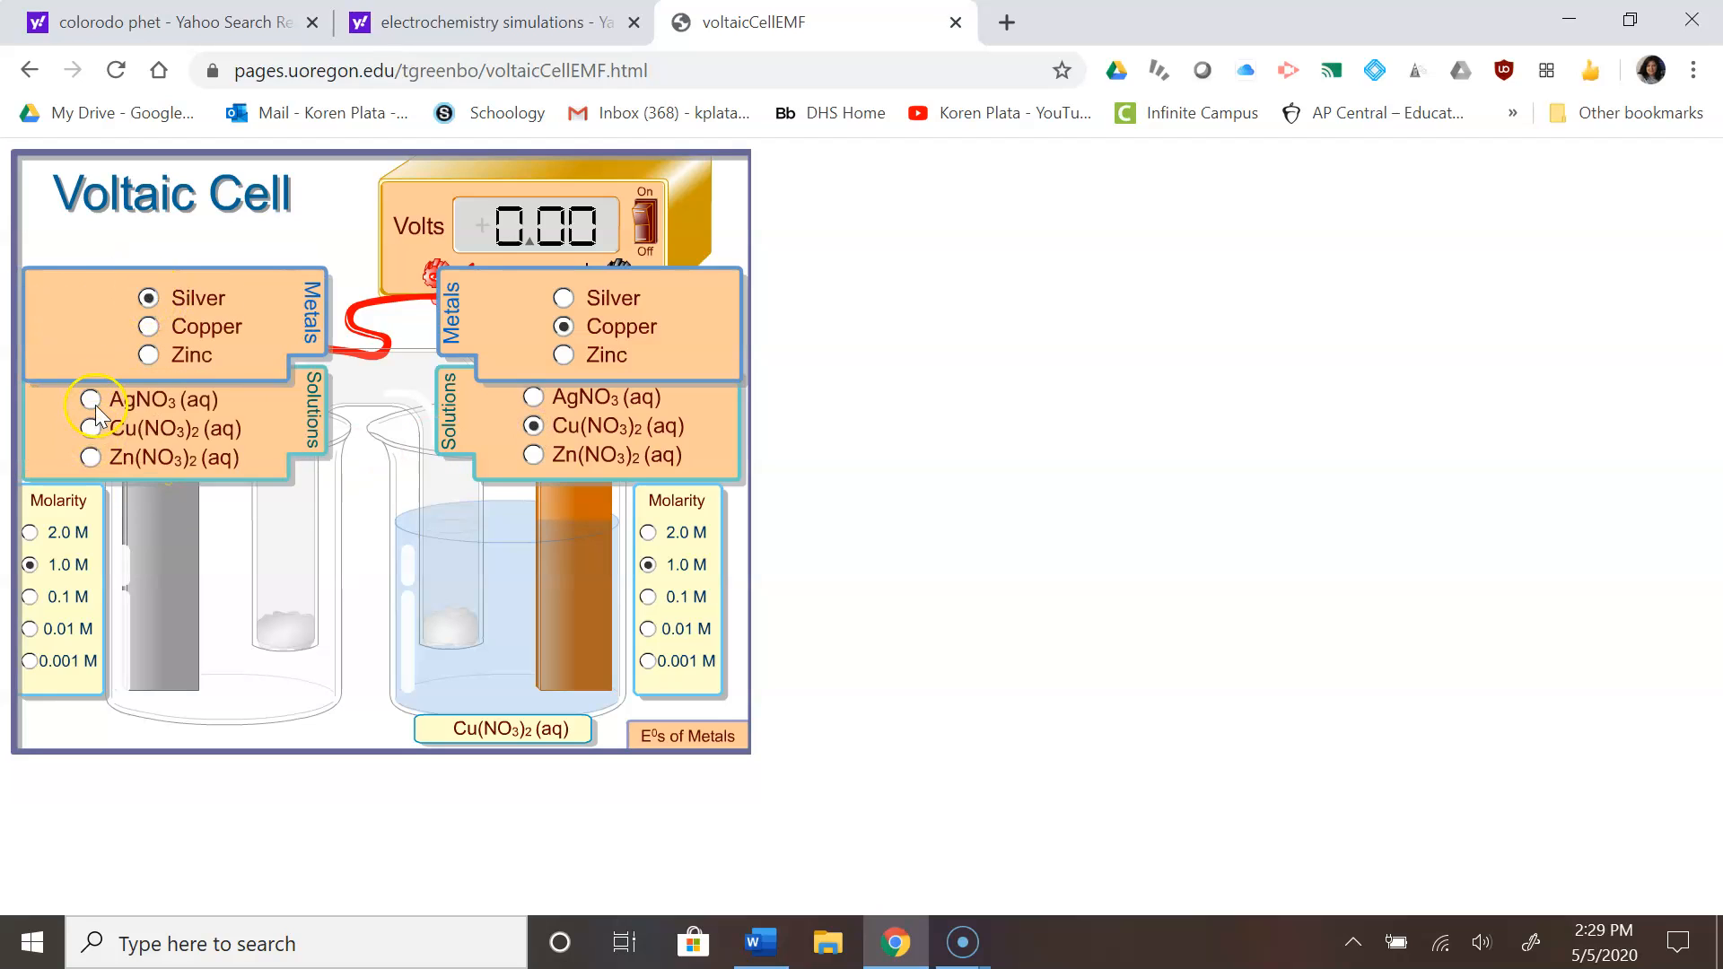
click(91, 398)
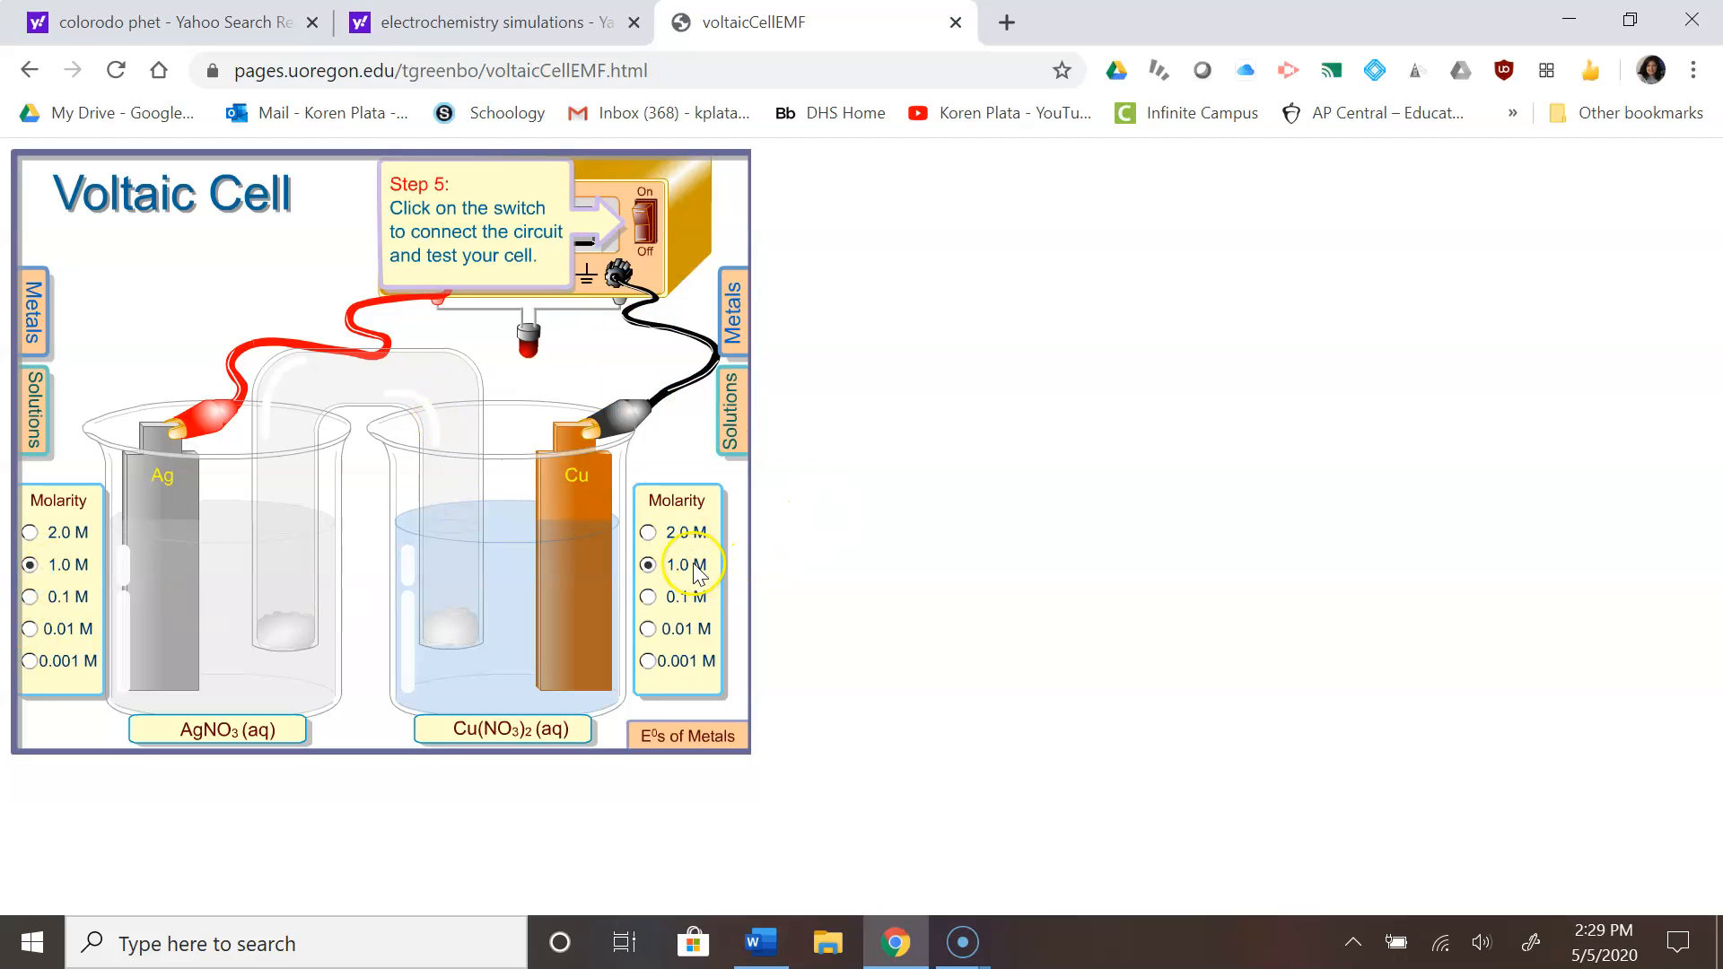
mouse_move(294, 274)
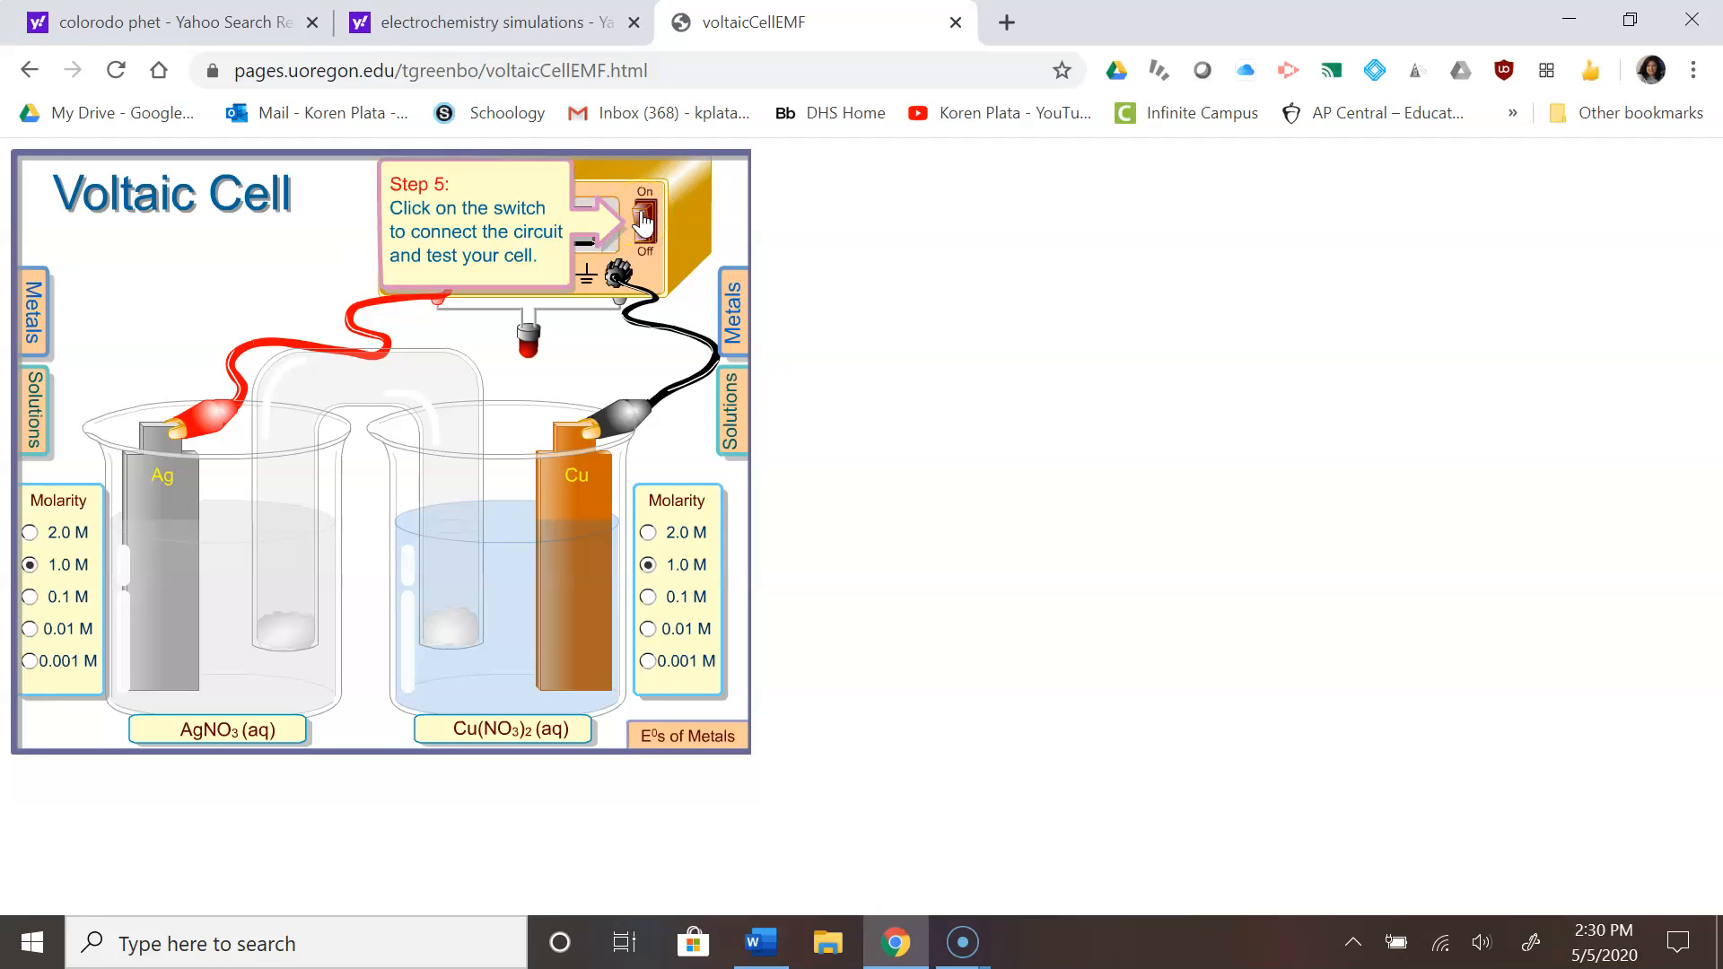
- Switch the circuit on so the voltmeter reads +0.46 V for silver–copper
click(642, 226)
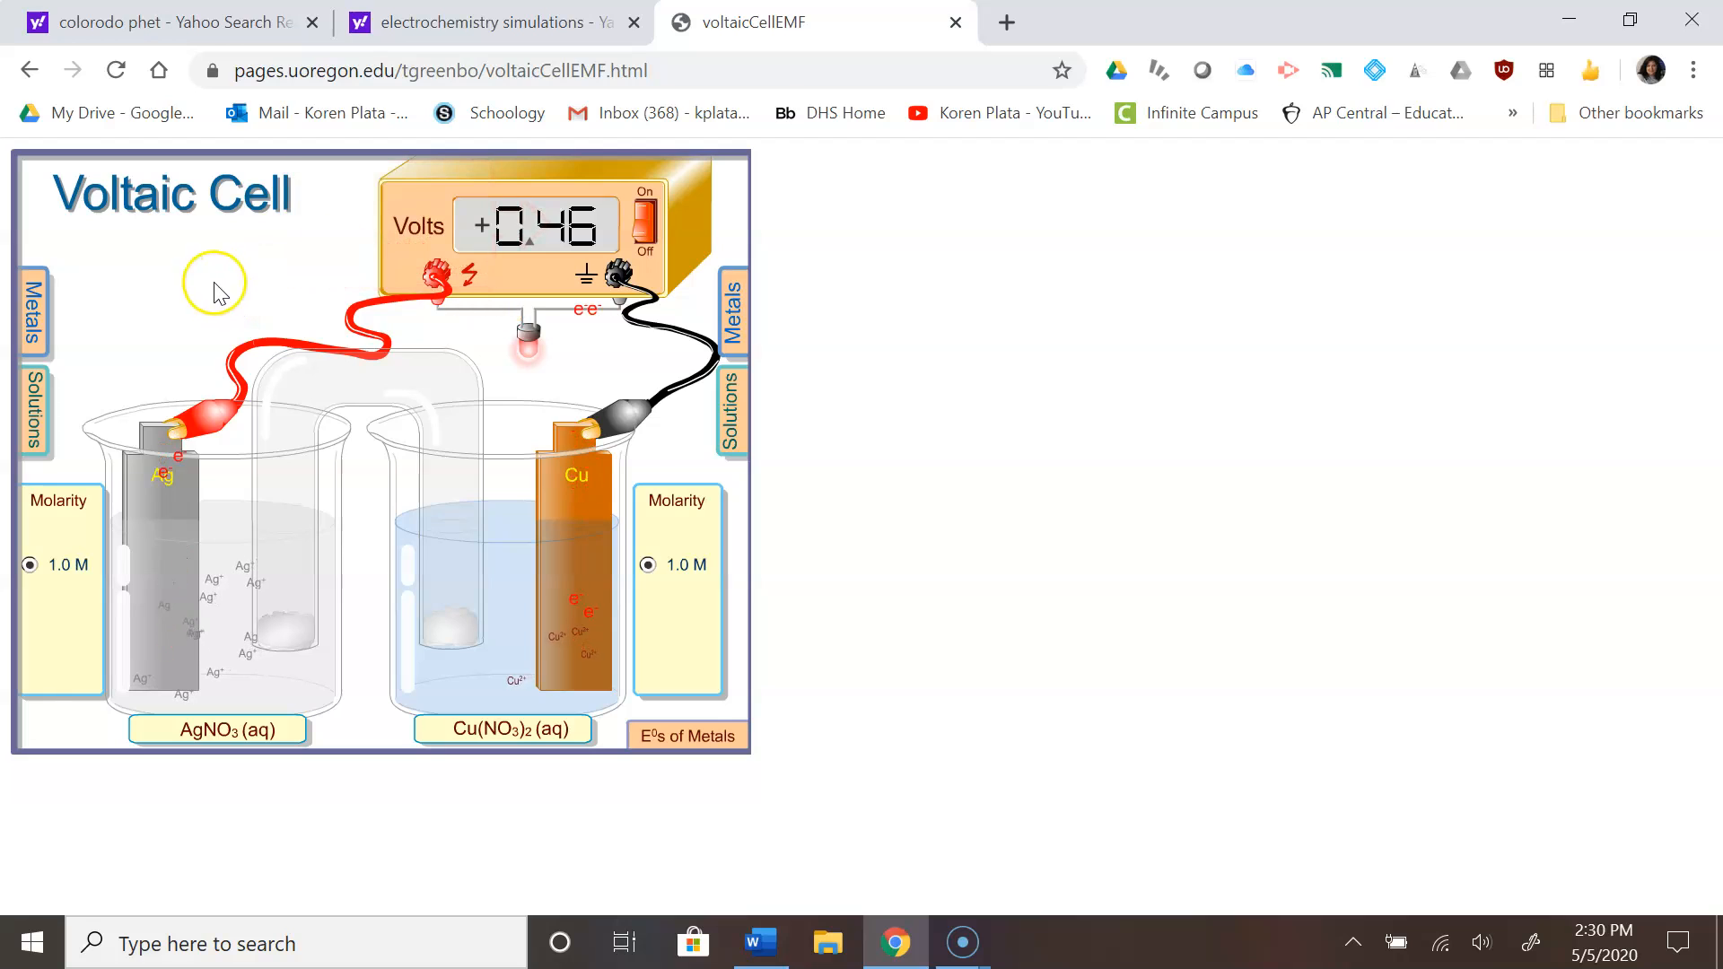
mouse_move(534, 588)
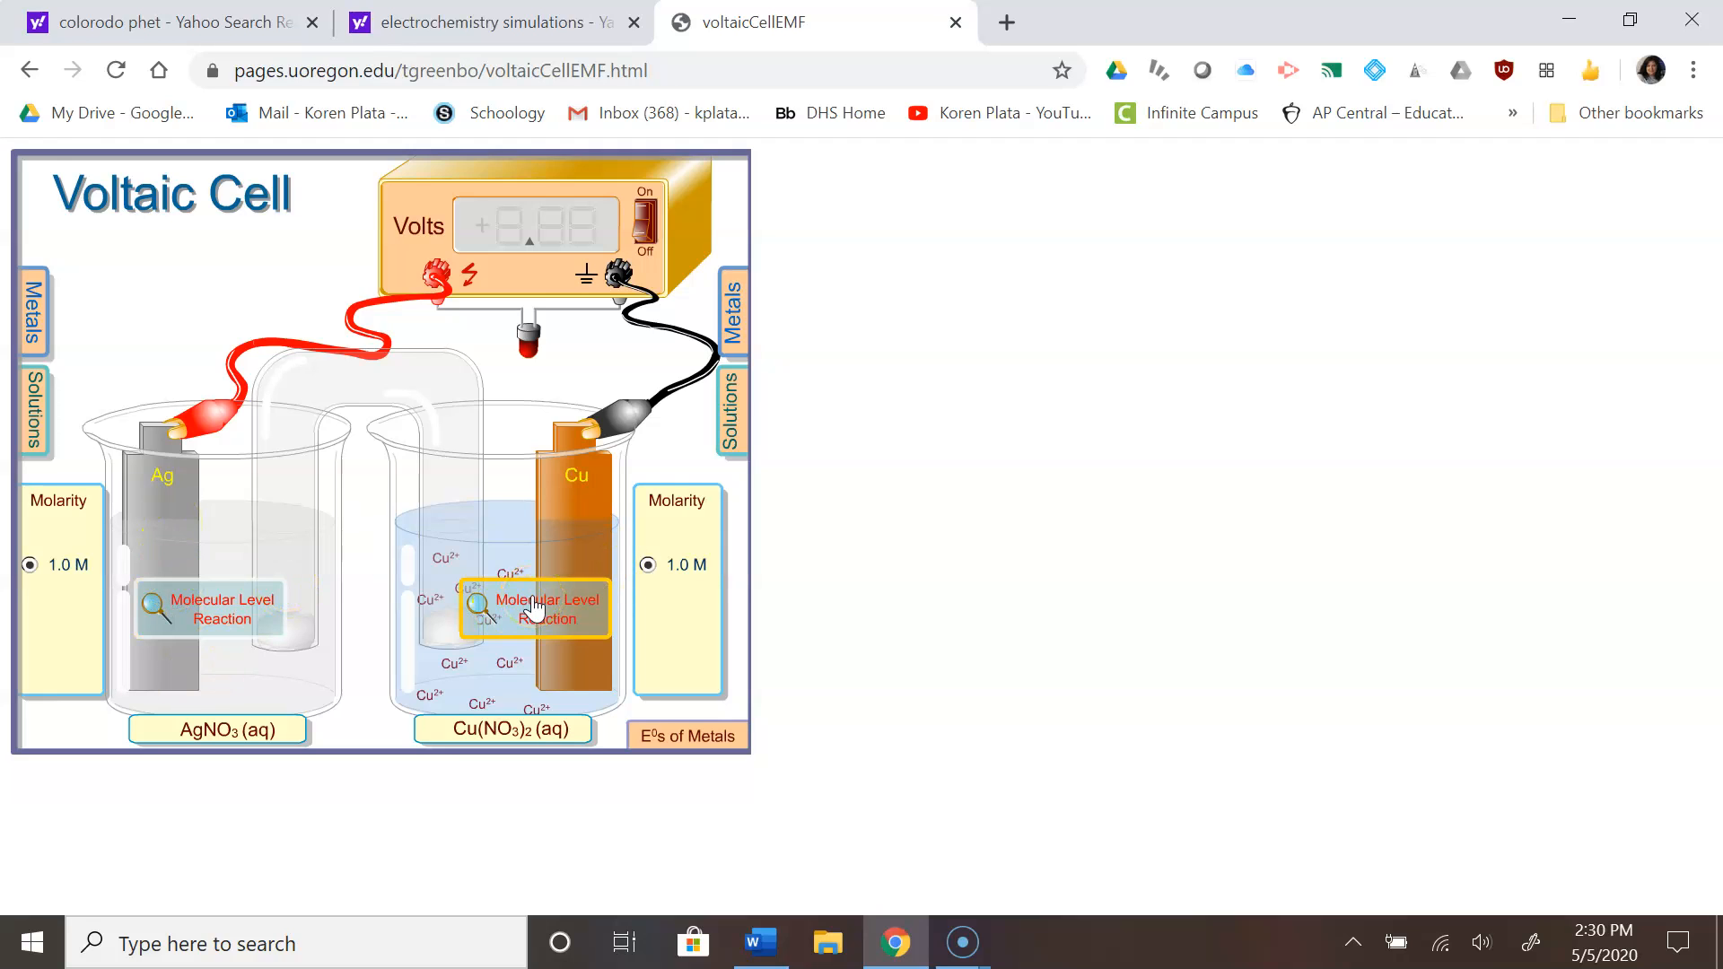
click(533, 609)
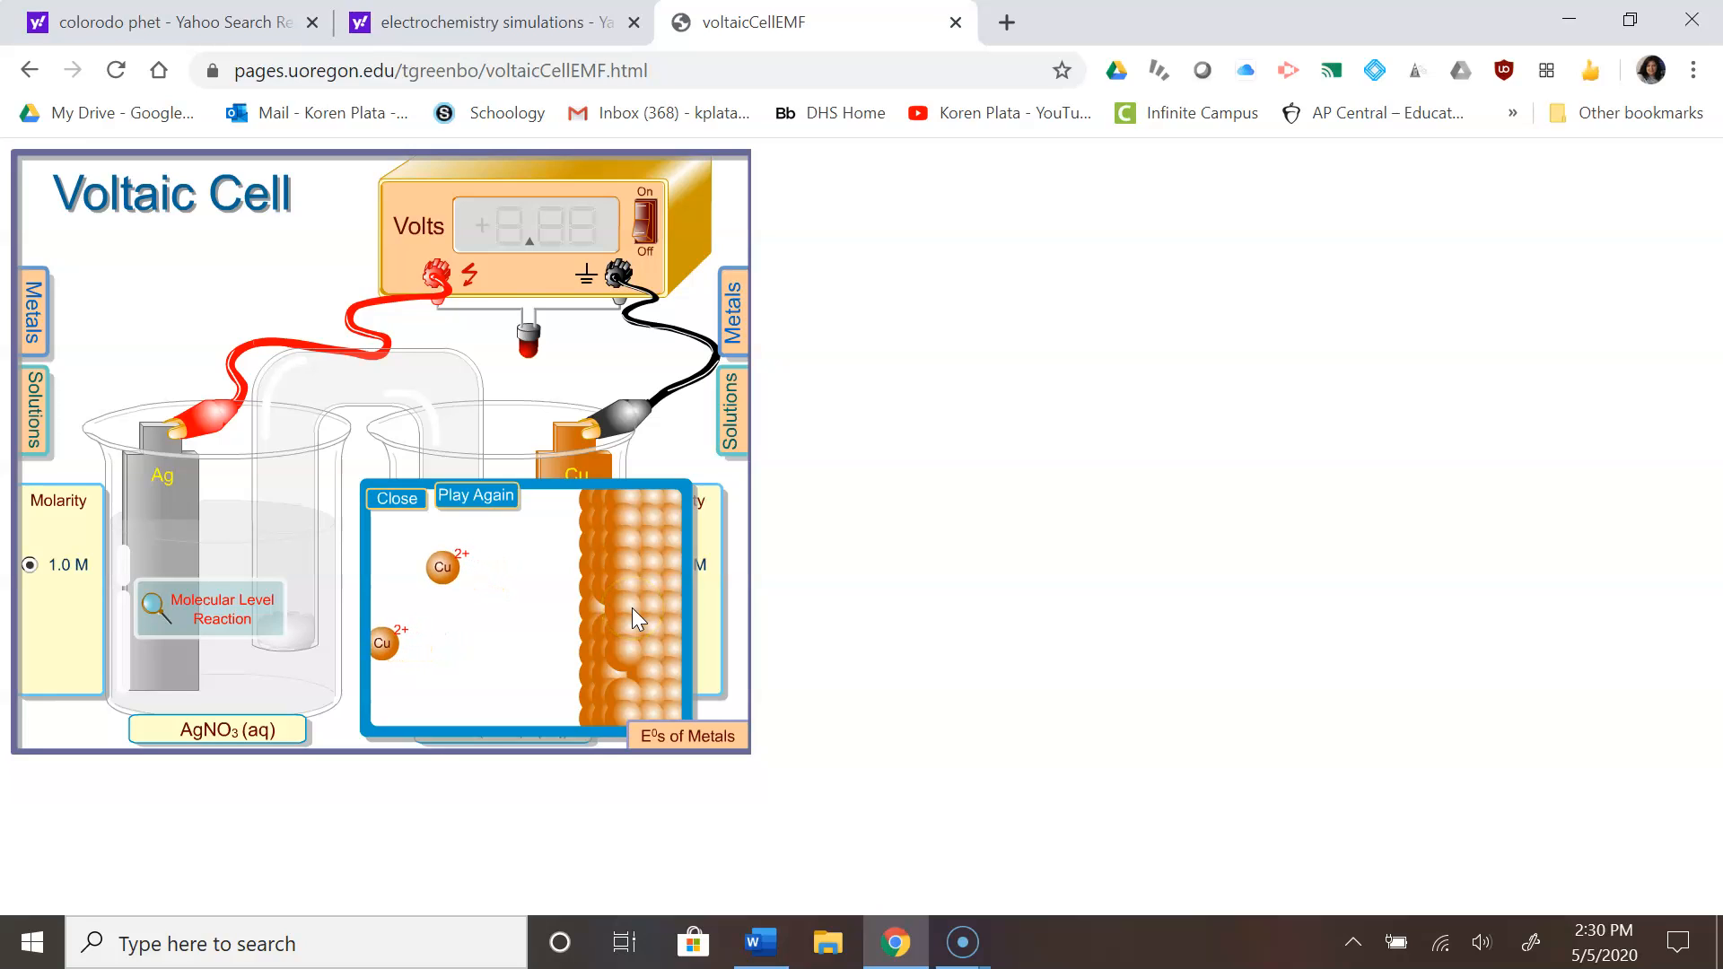
mouse_move(148, 670)
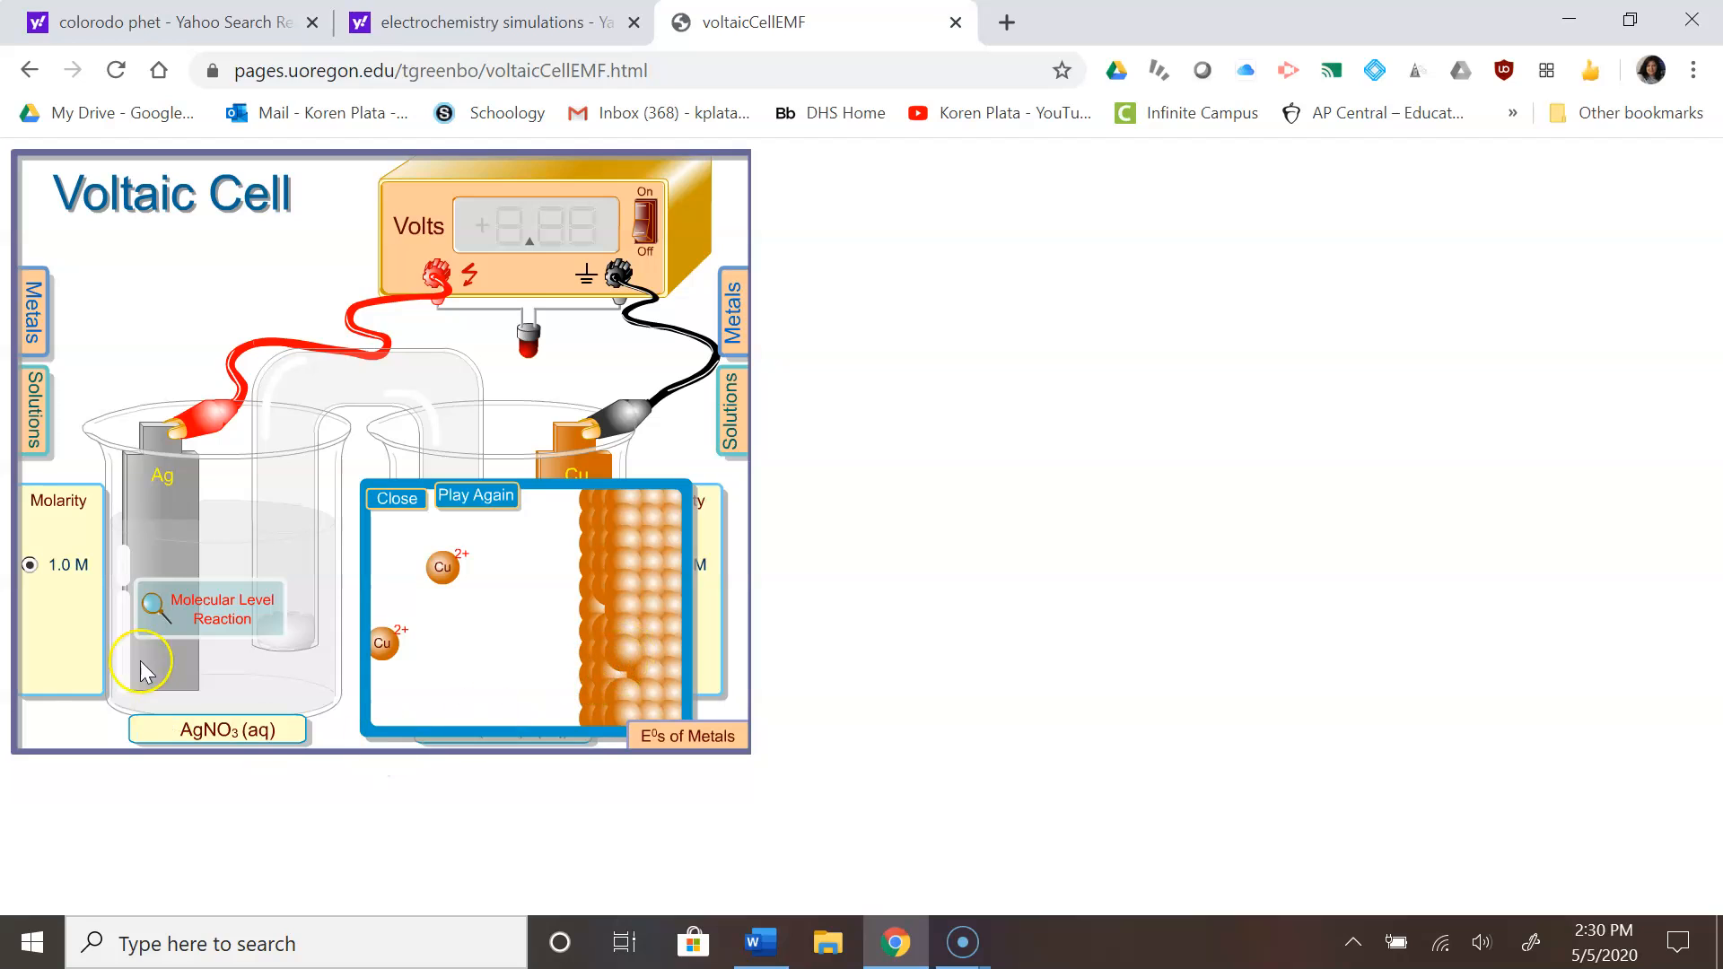
click(396, 498)
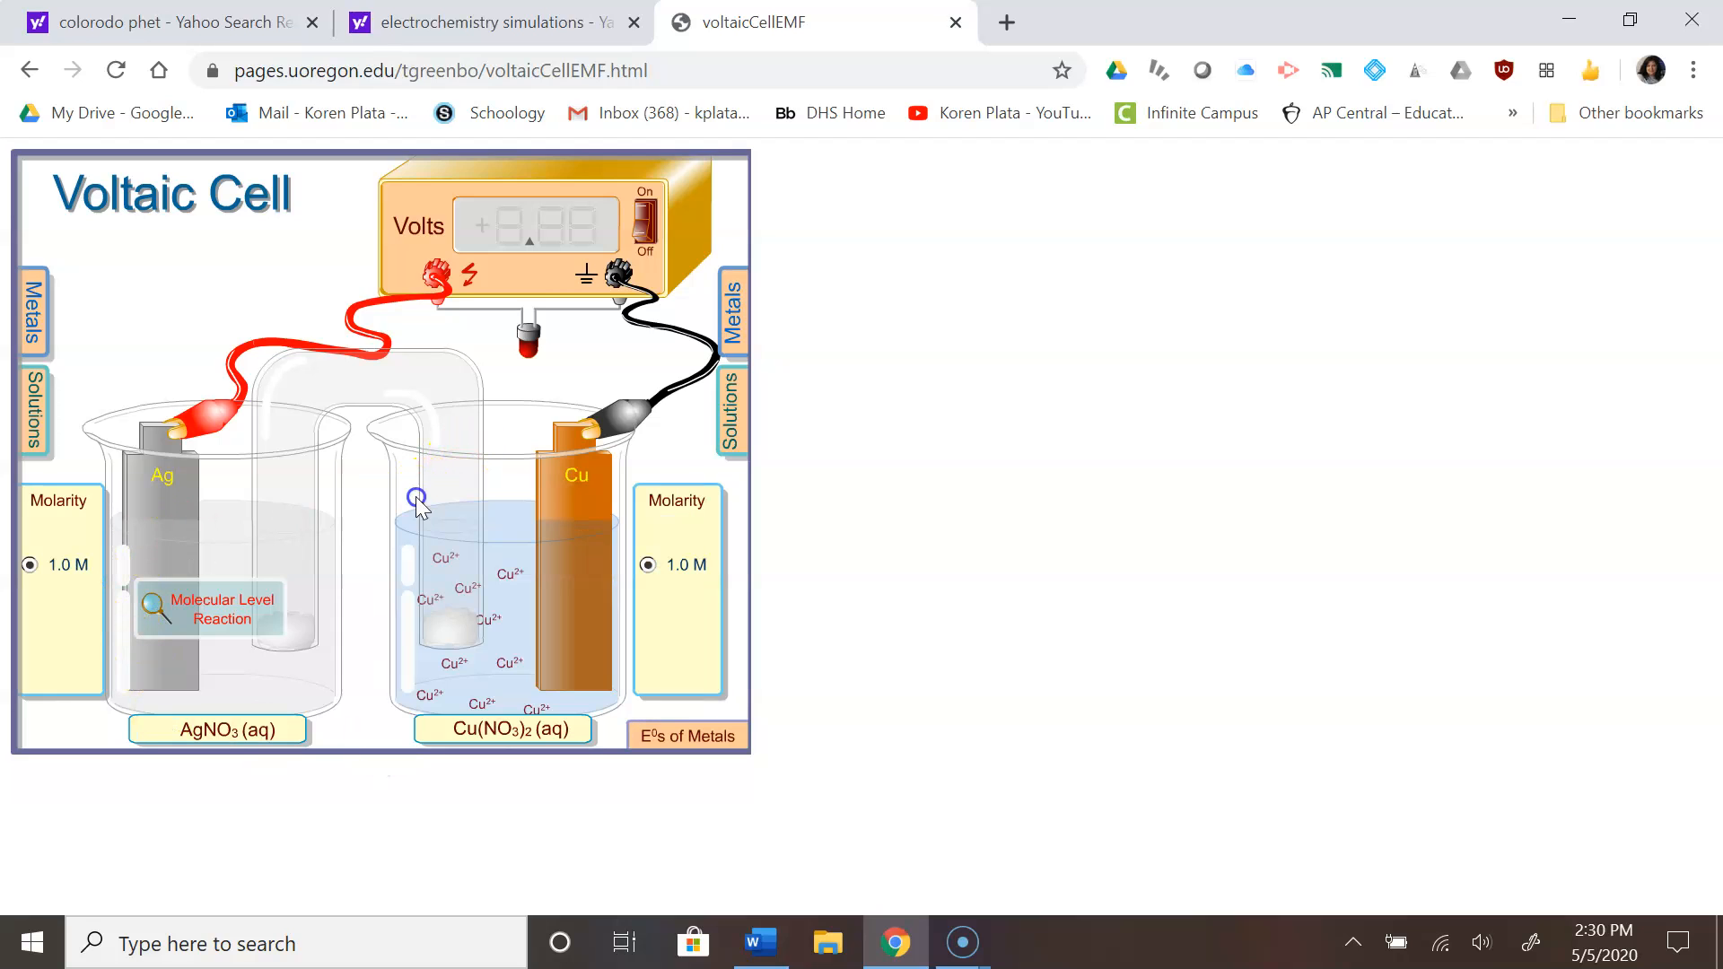
click(209, 608)
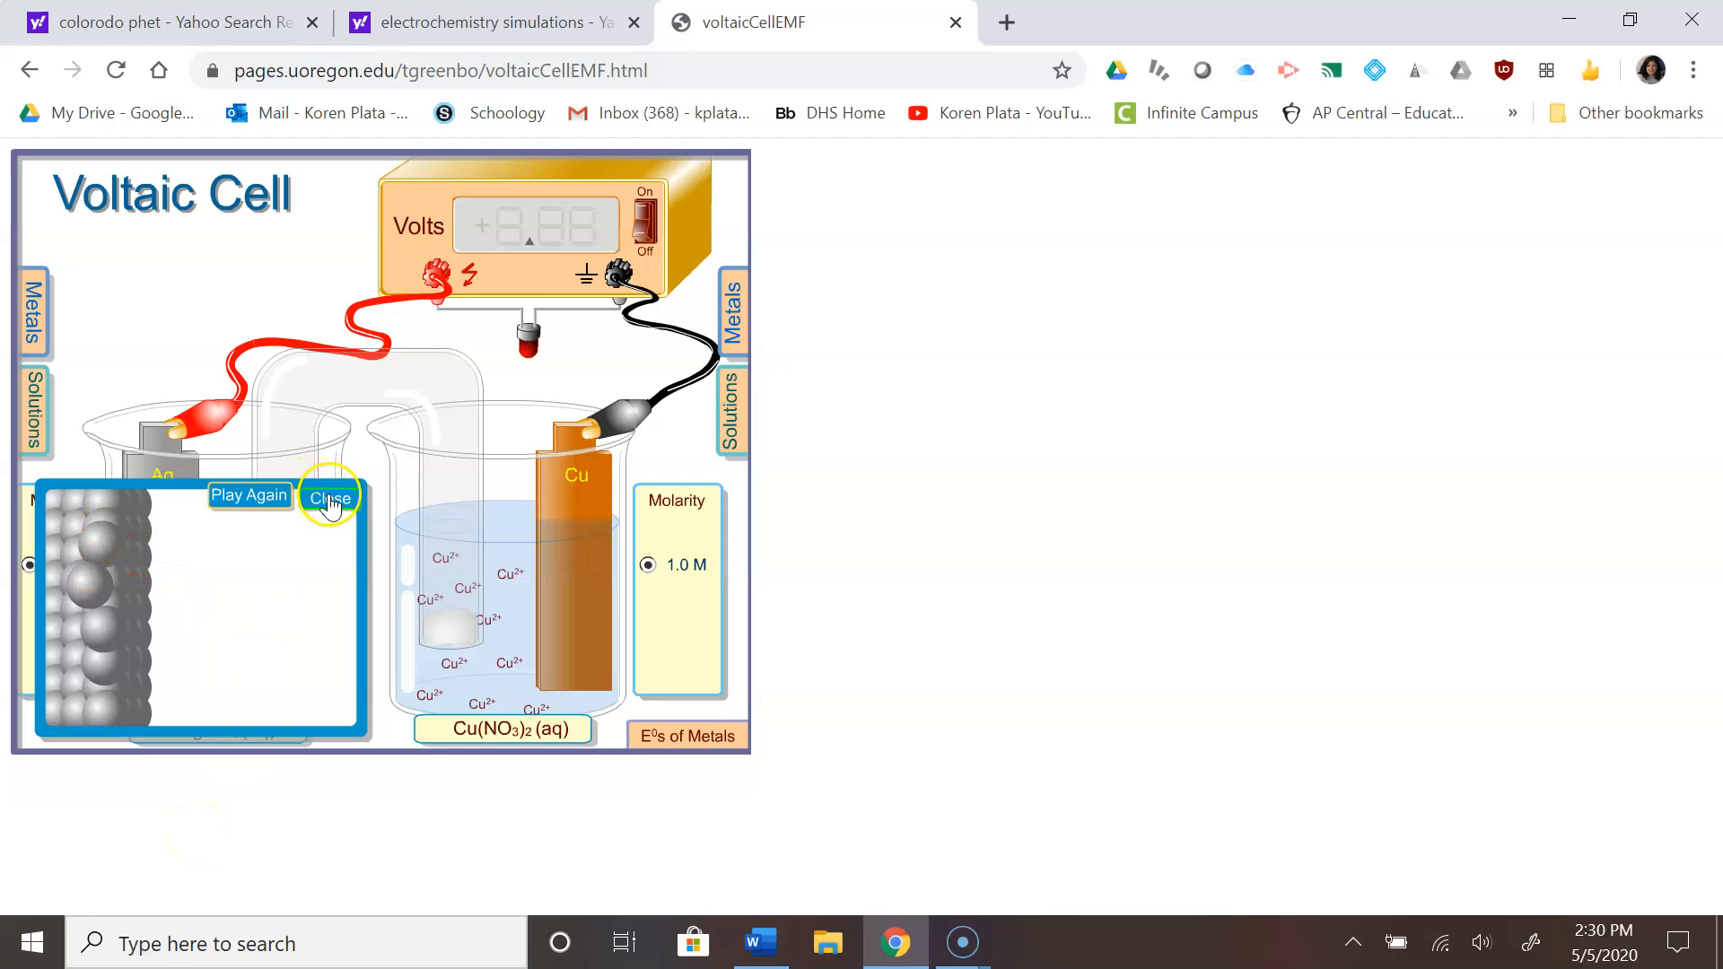
click(329, 496)
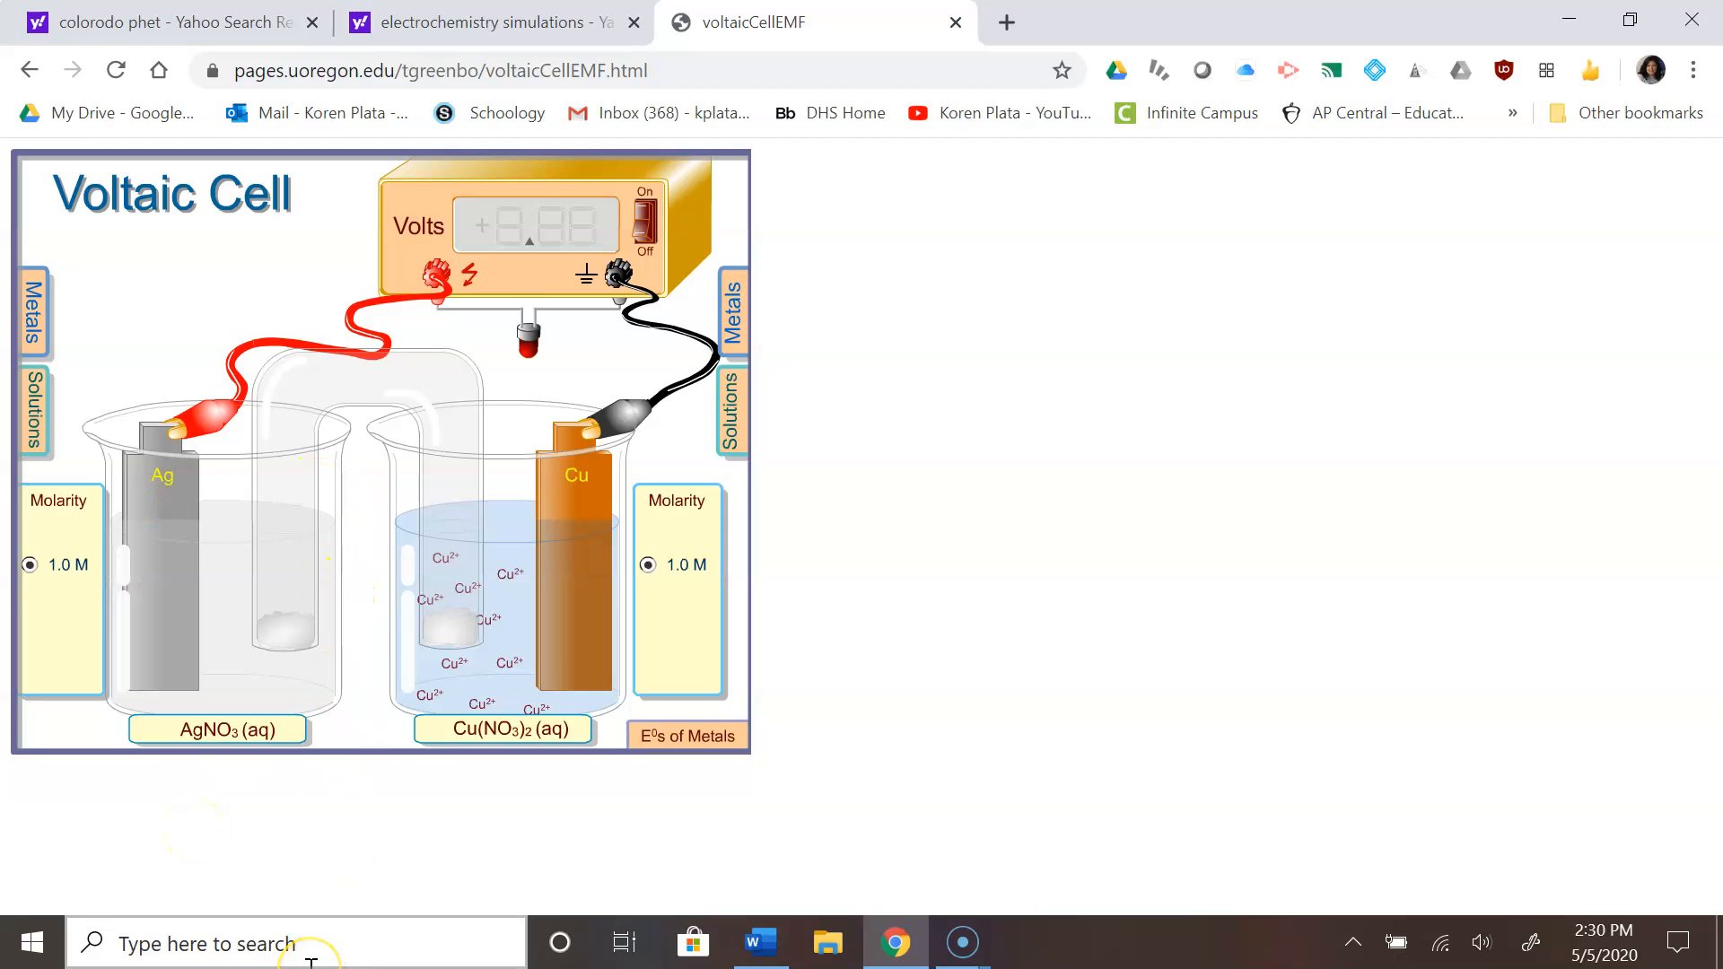
- Briefly view the standard electrode potentials table, then reset the cell
click(686, 735)
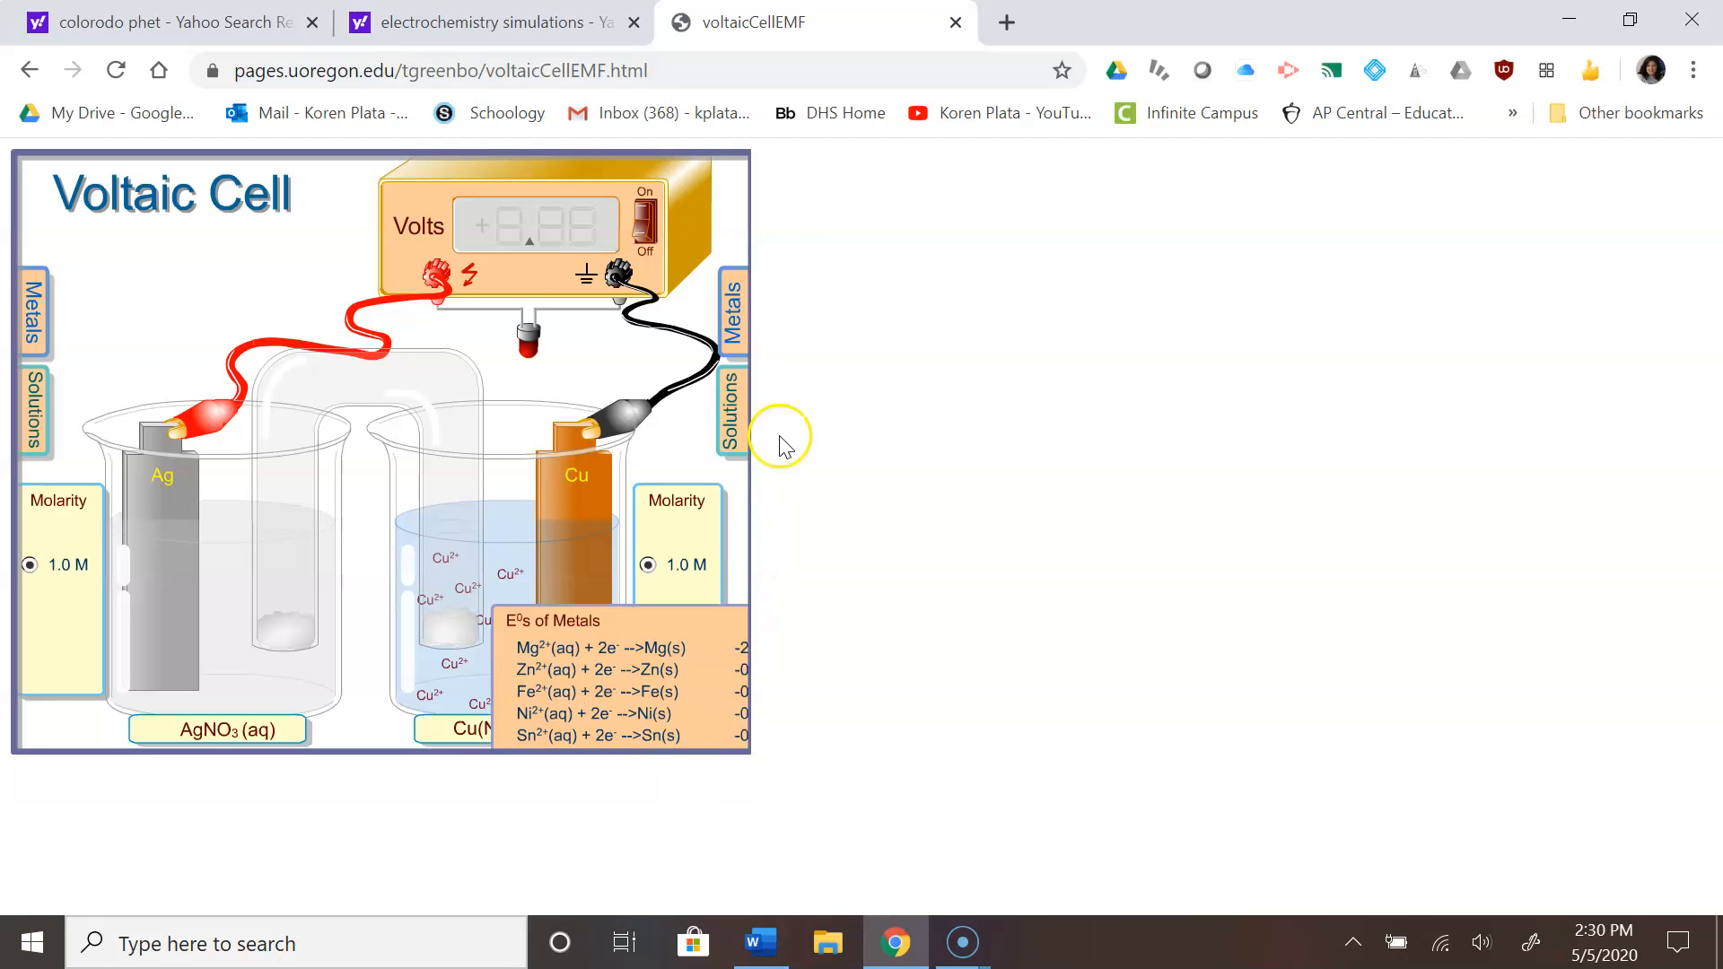
click(733, 308)
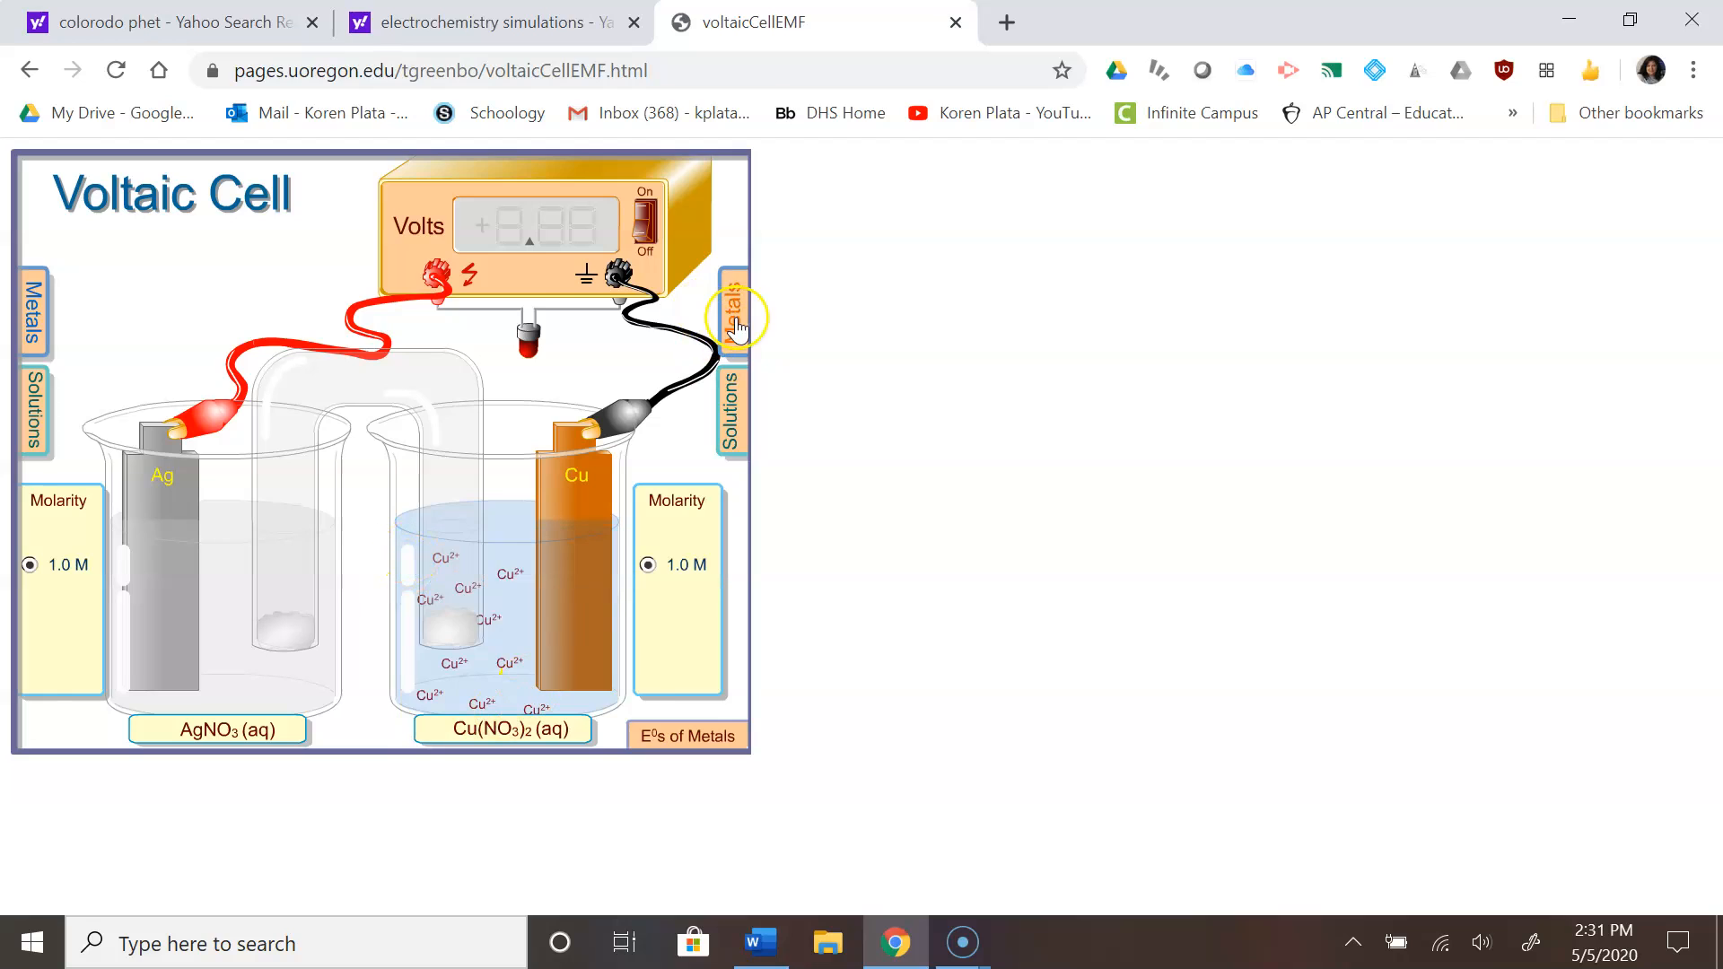
mouse_move(611, 280)
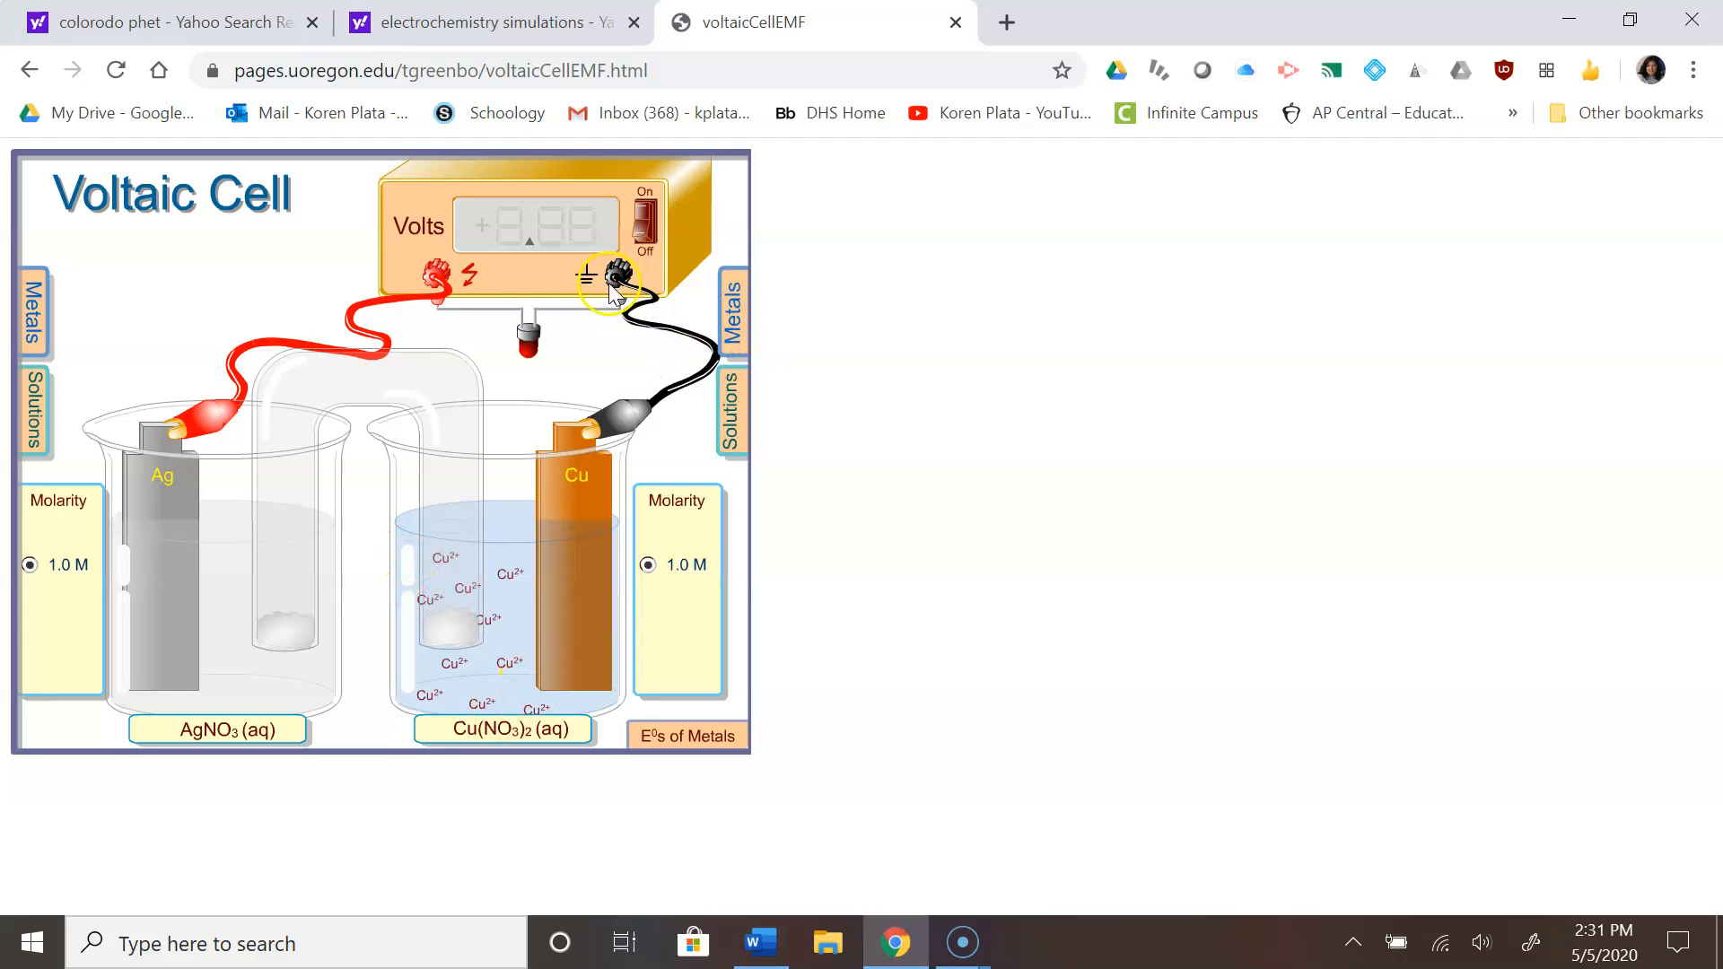
click(730, 308)
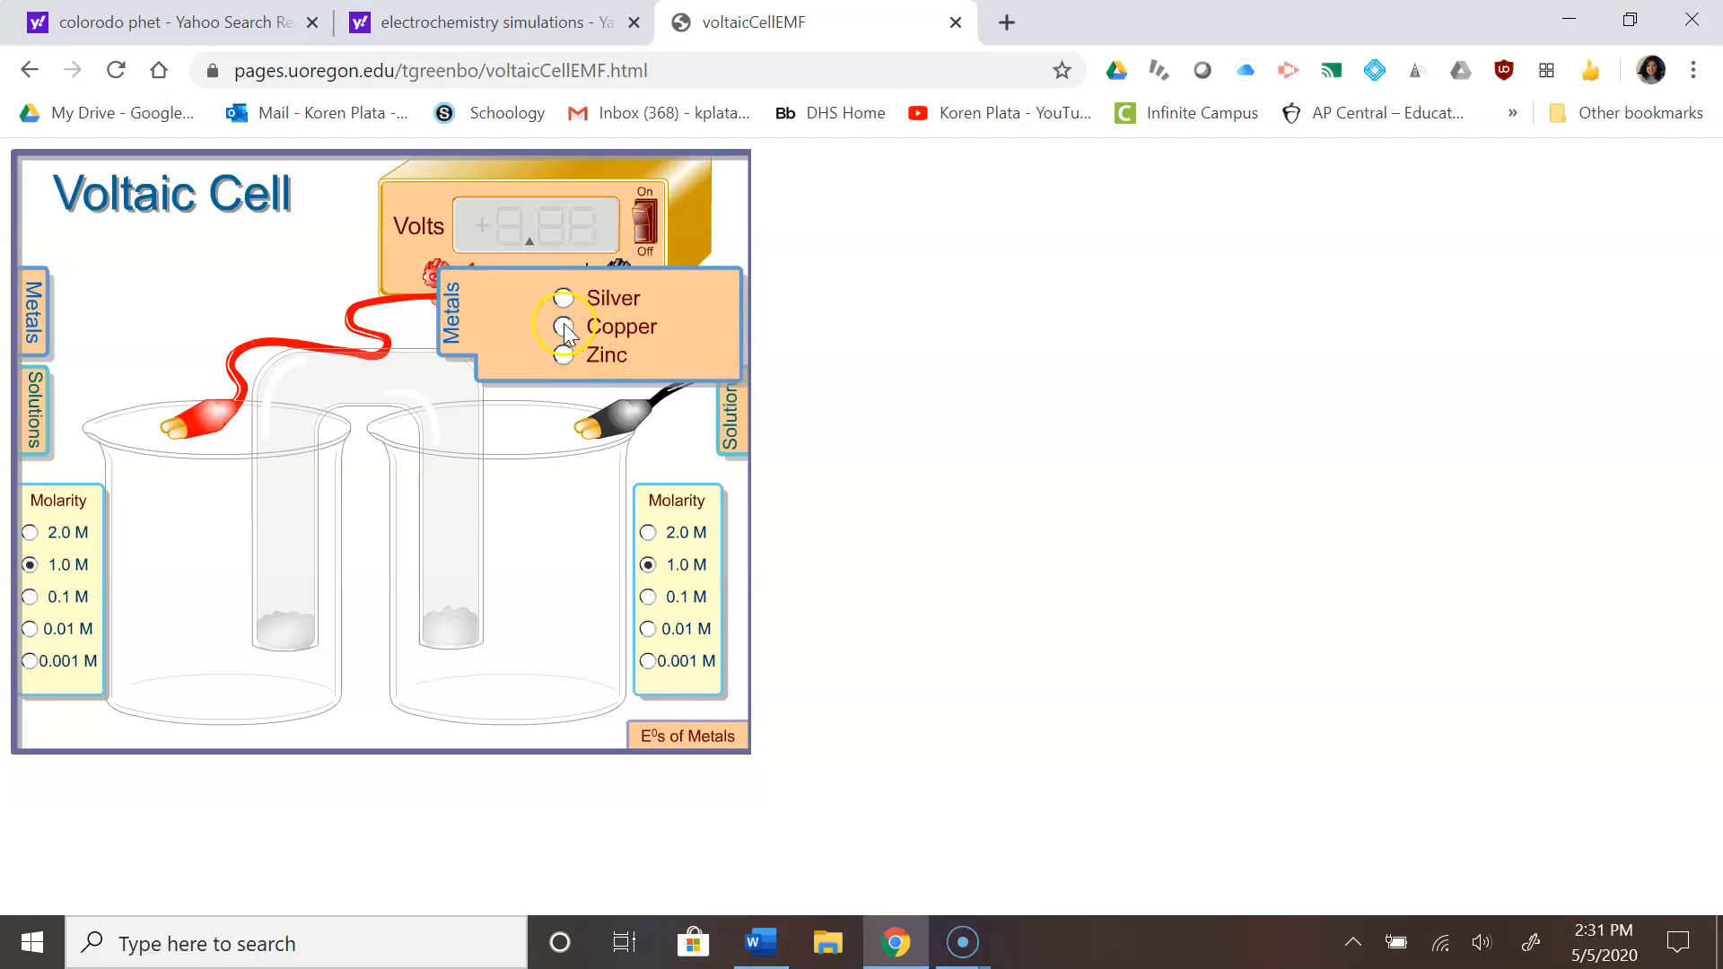
- Put zinc in Zn(NO3)2 on the right and silver in AgNO3 on the left
click(562, 354)
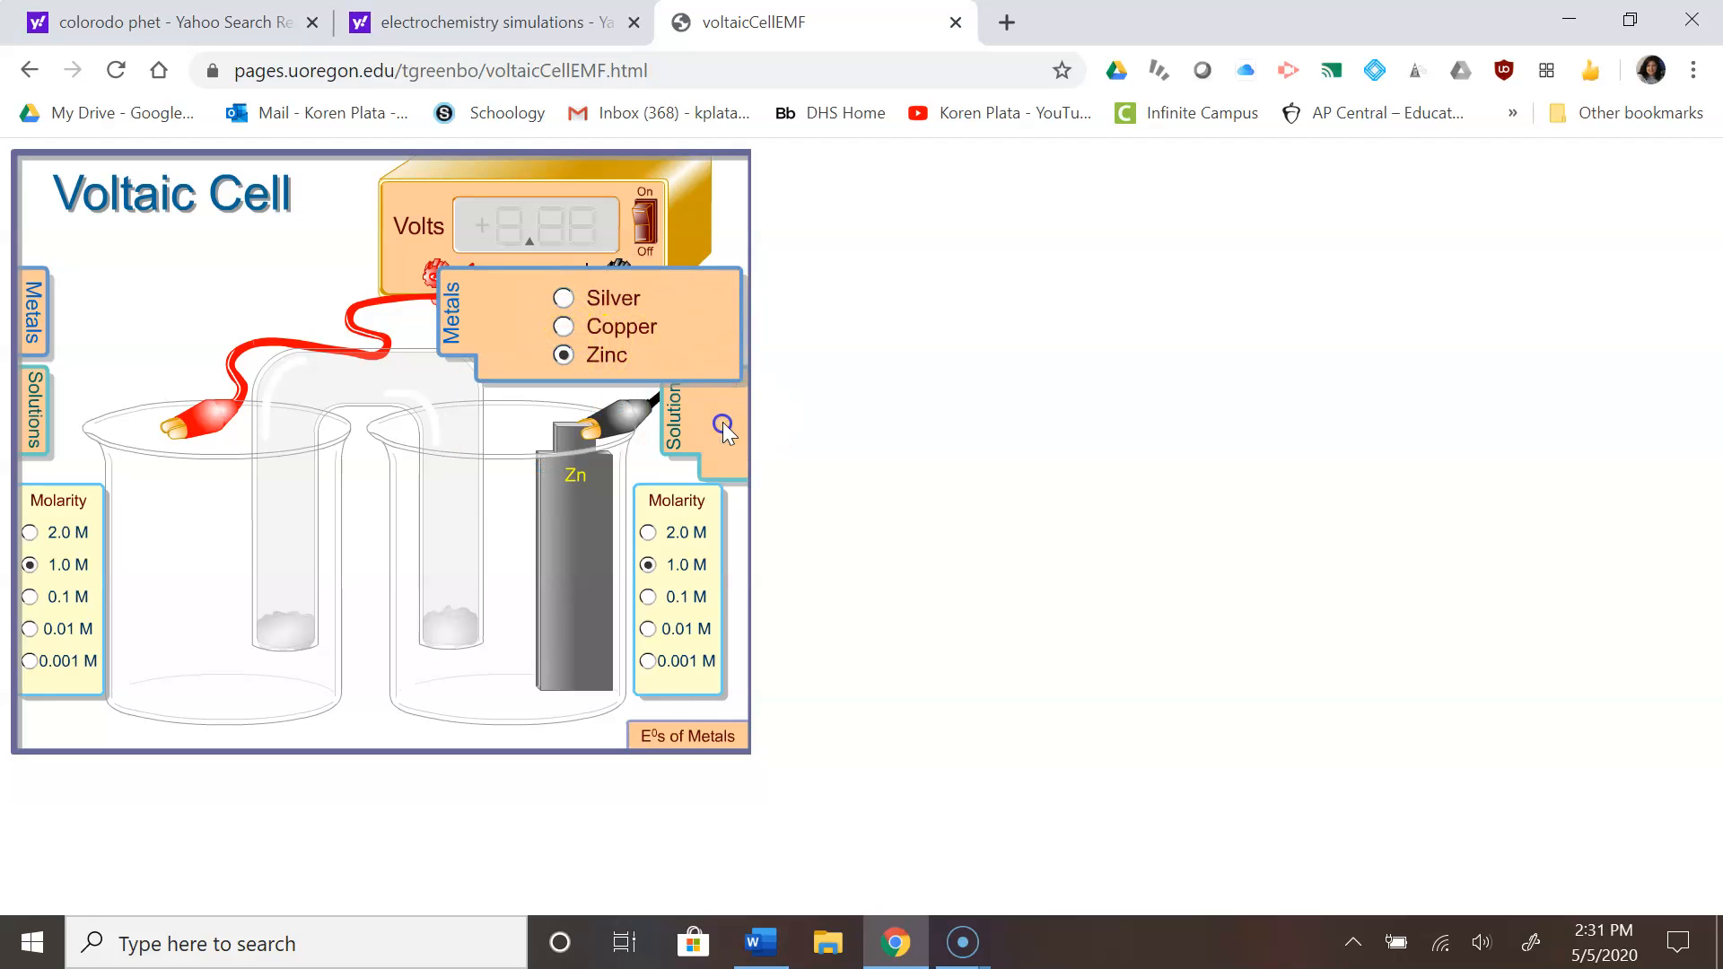
click(721, 429)
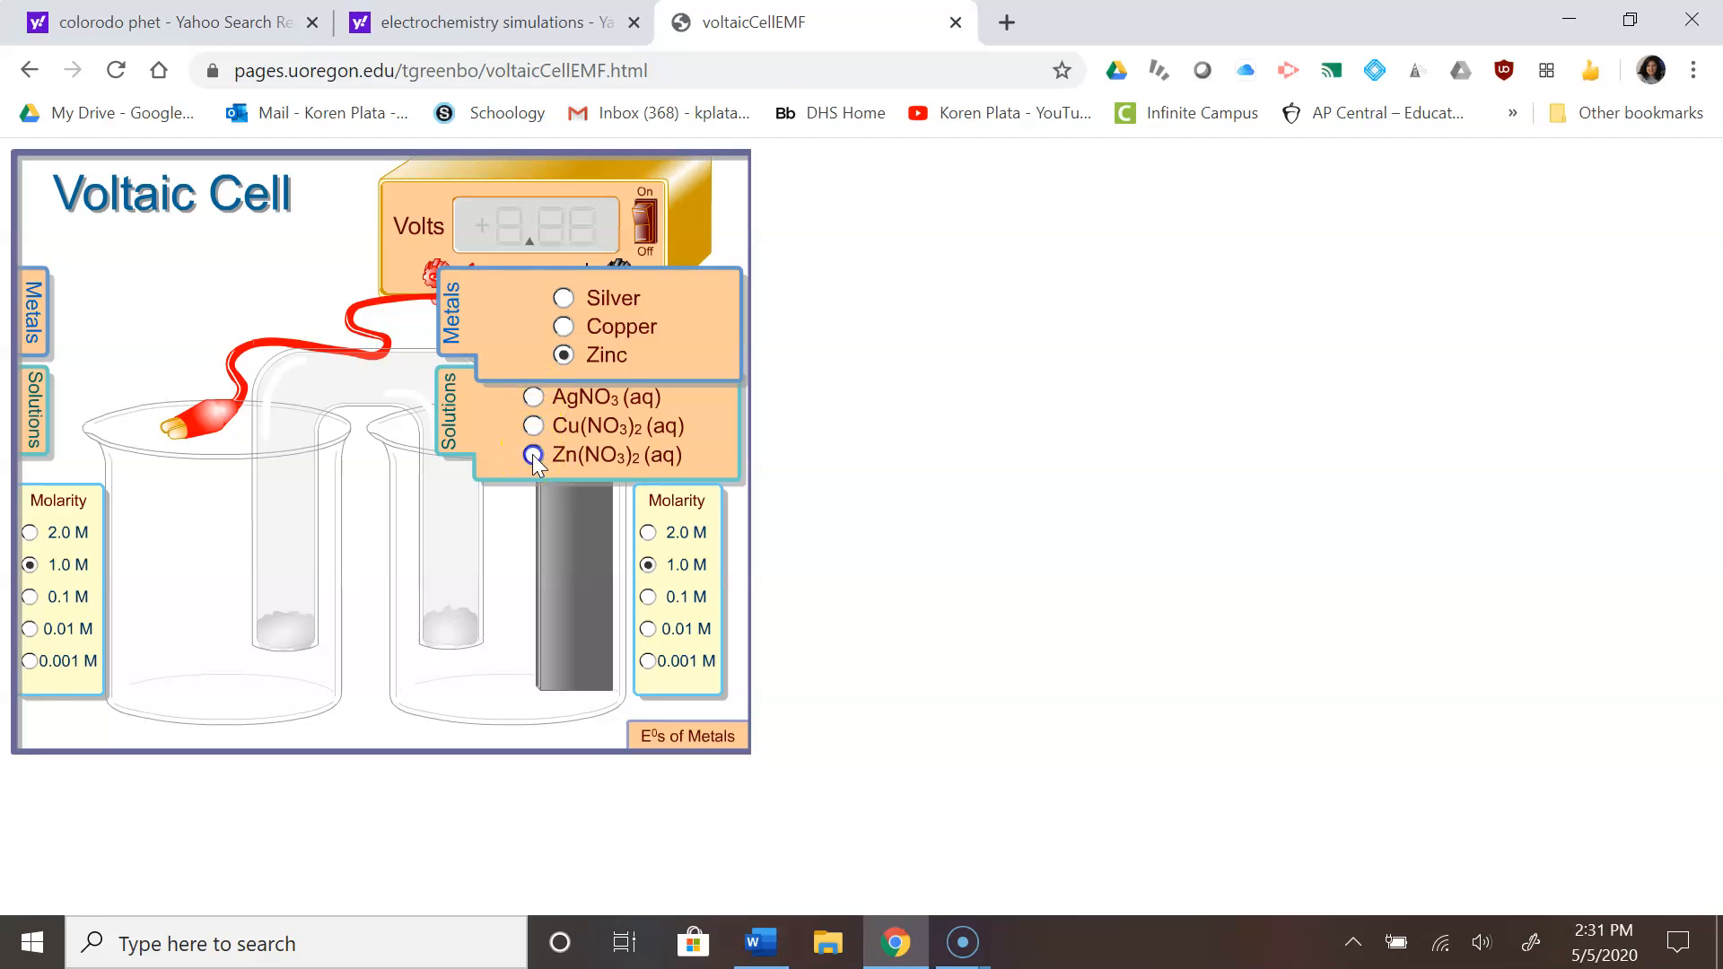
click(533, 455)
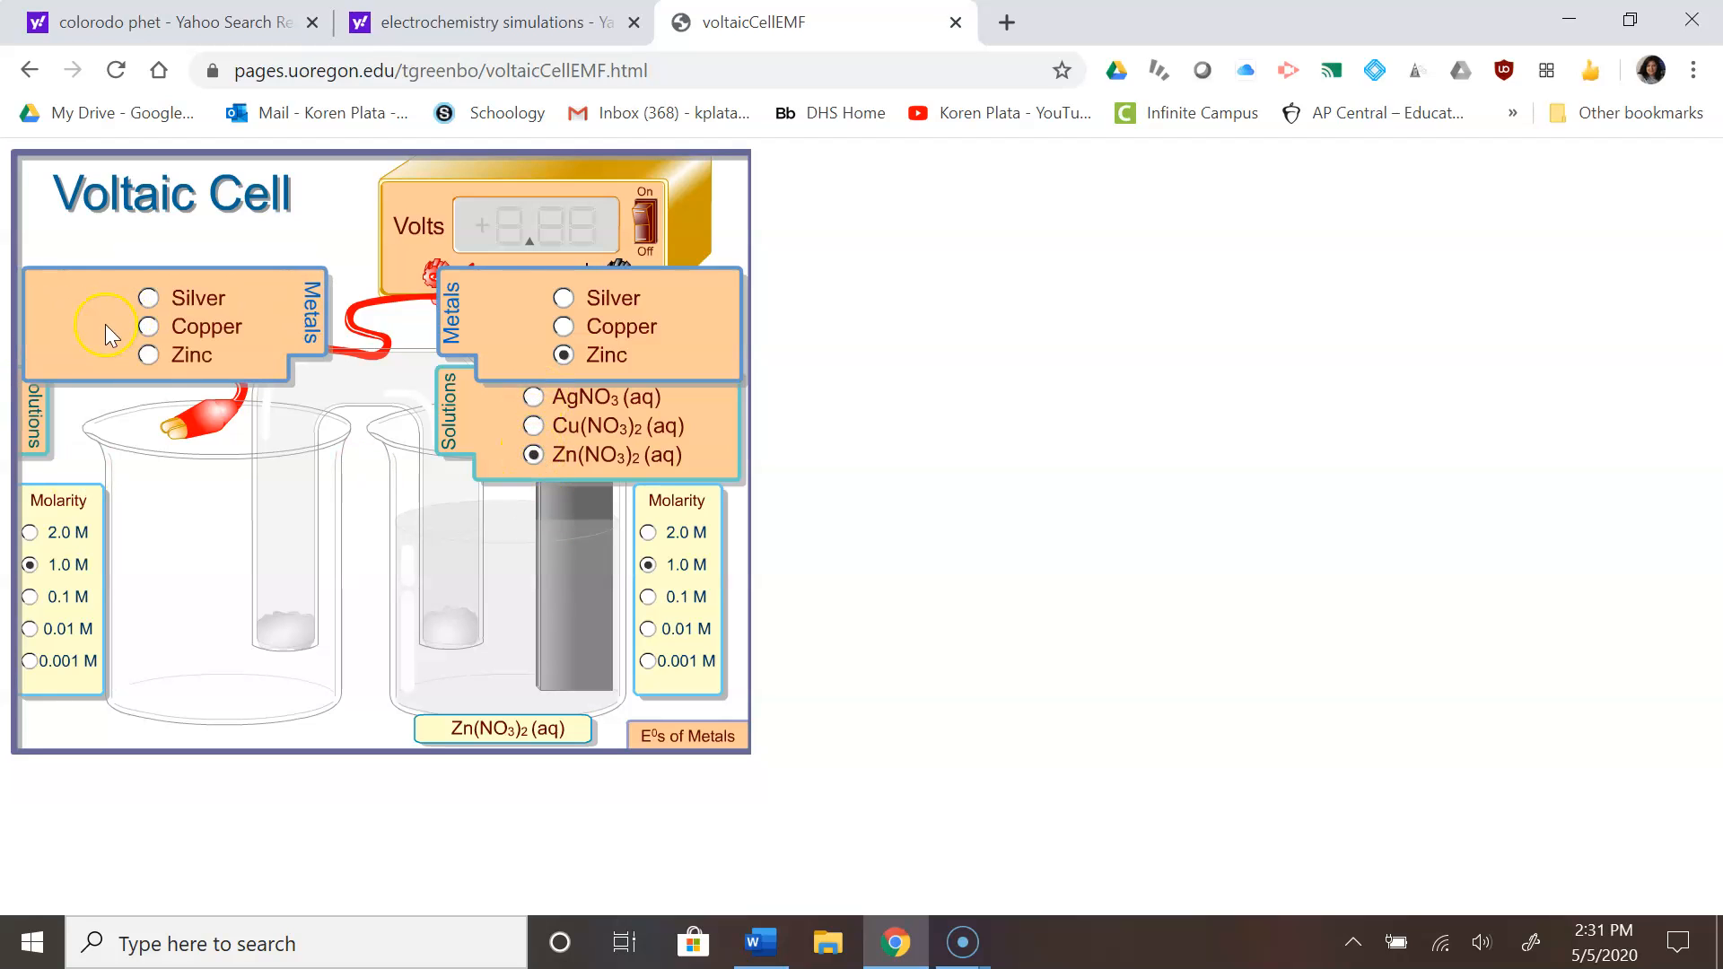
click(148, 298)
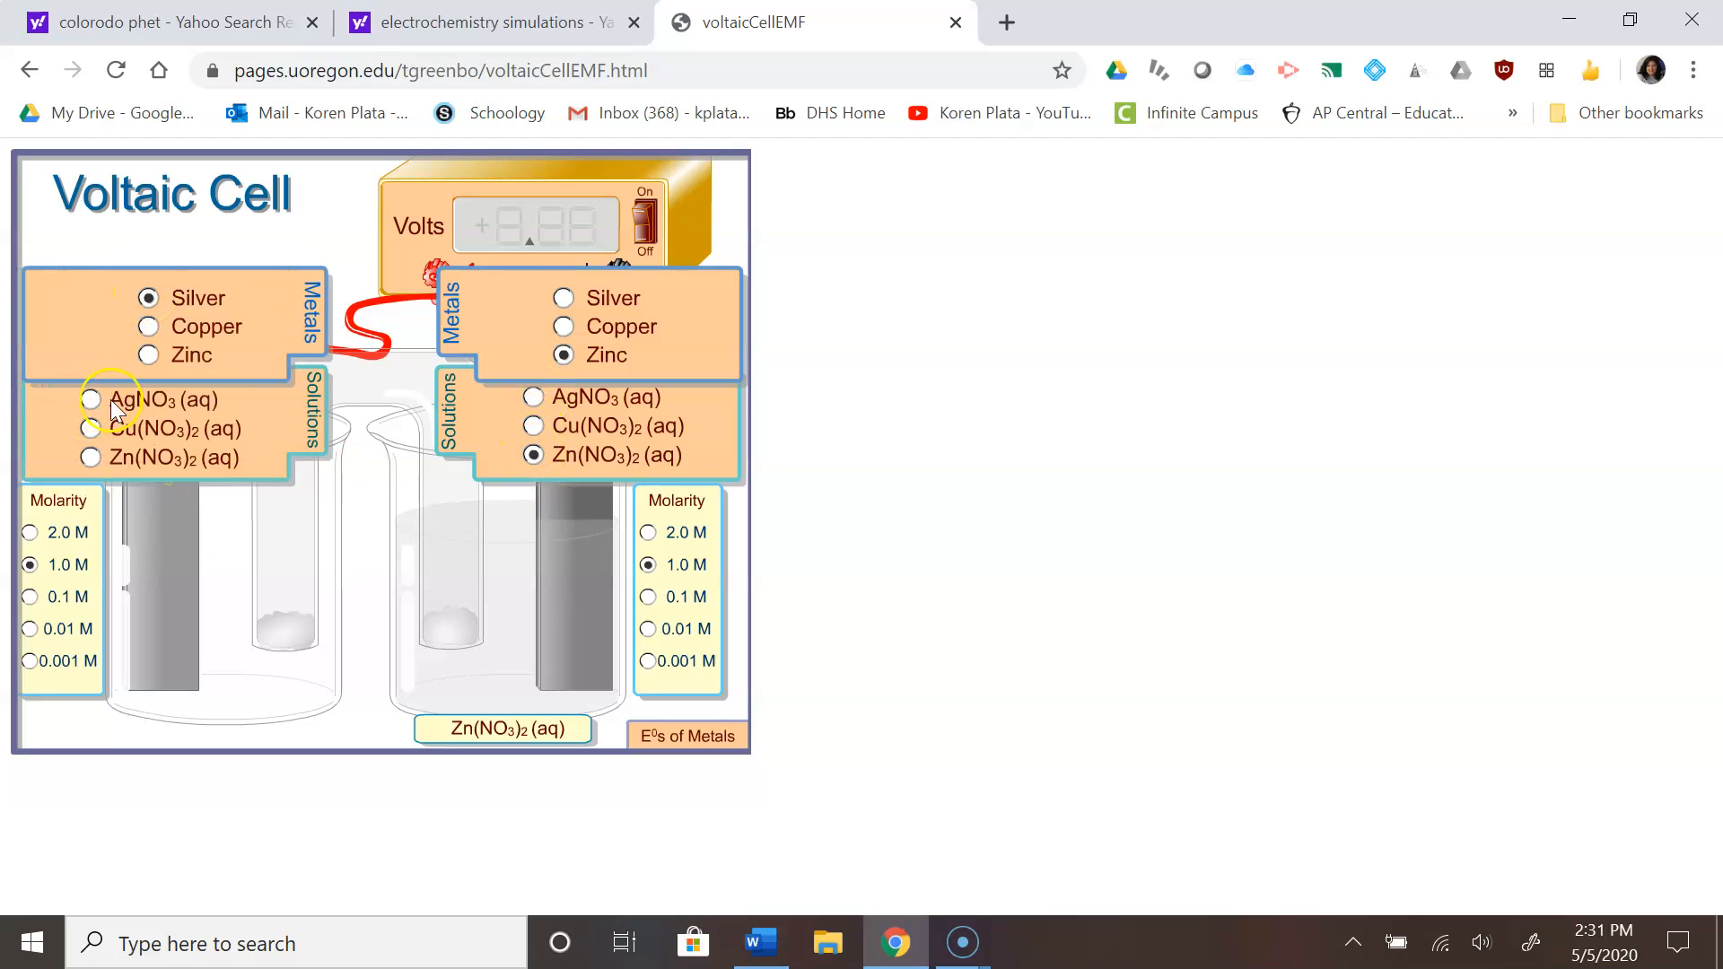
click(90, 399)
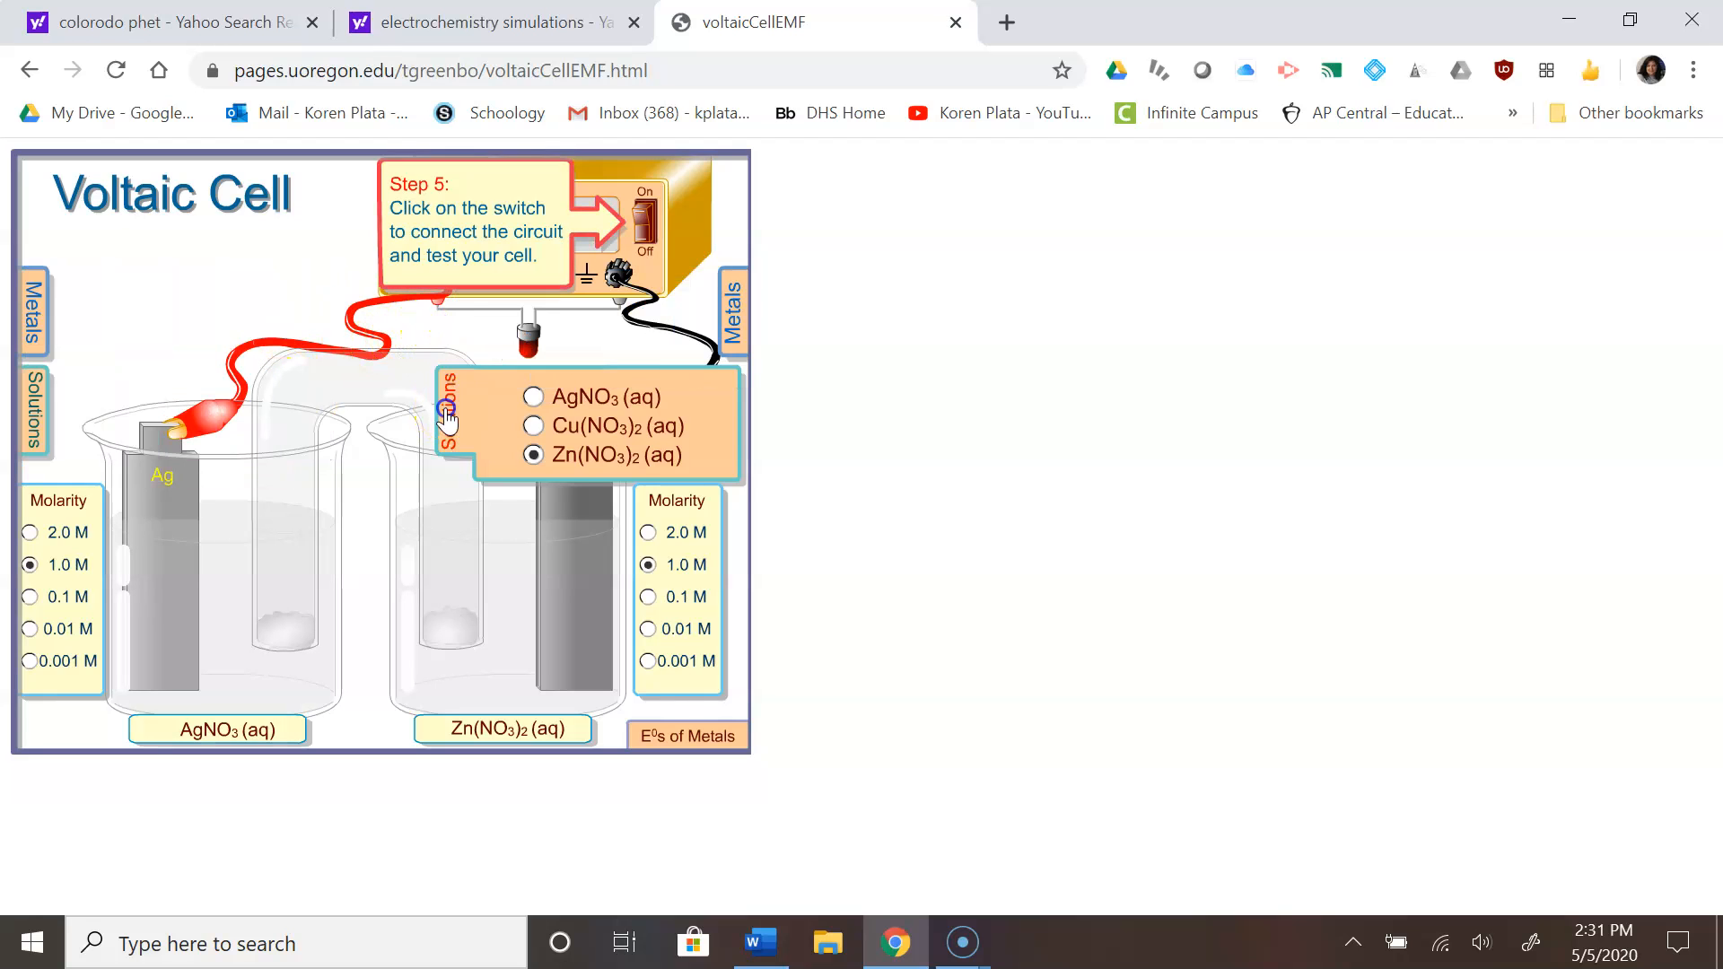
- Switch the circuit on so the voltmeter reads +1.56 V for silver–zinc
click(627, 225)
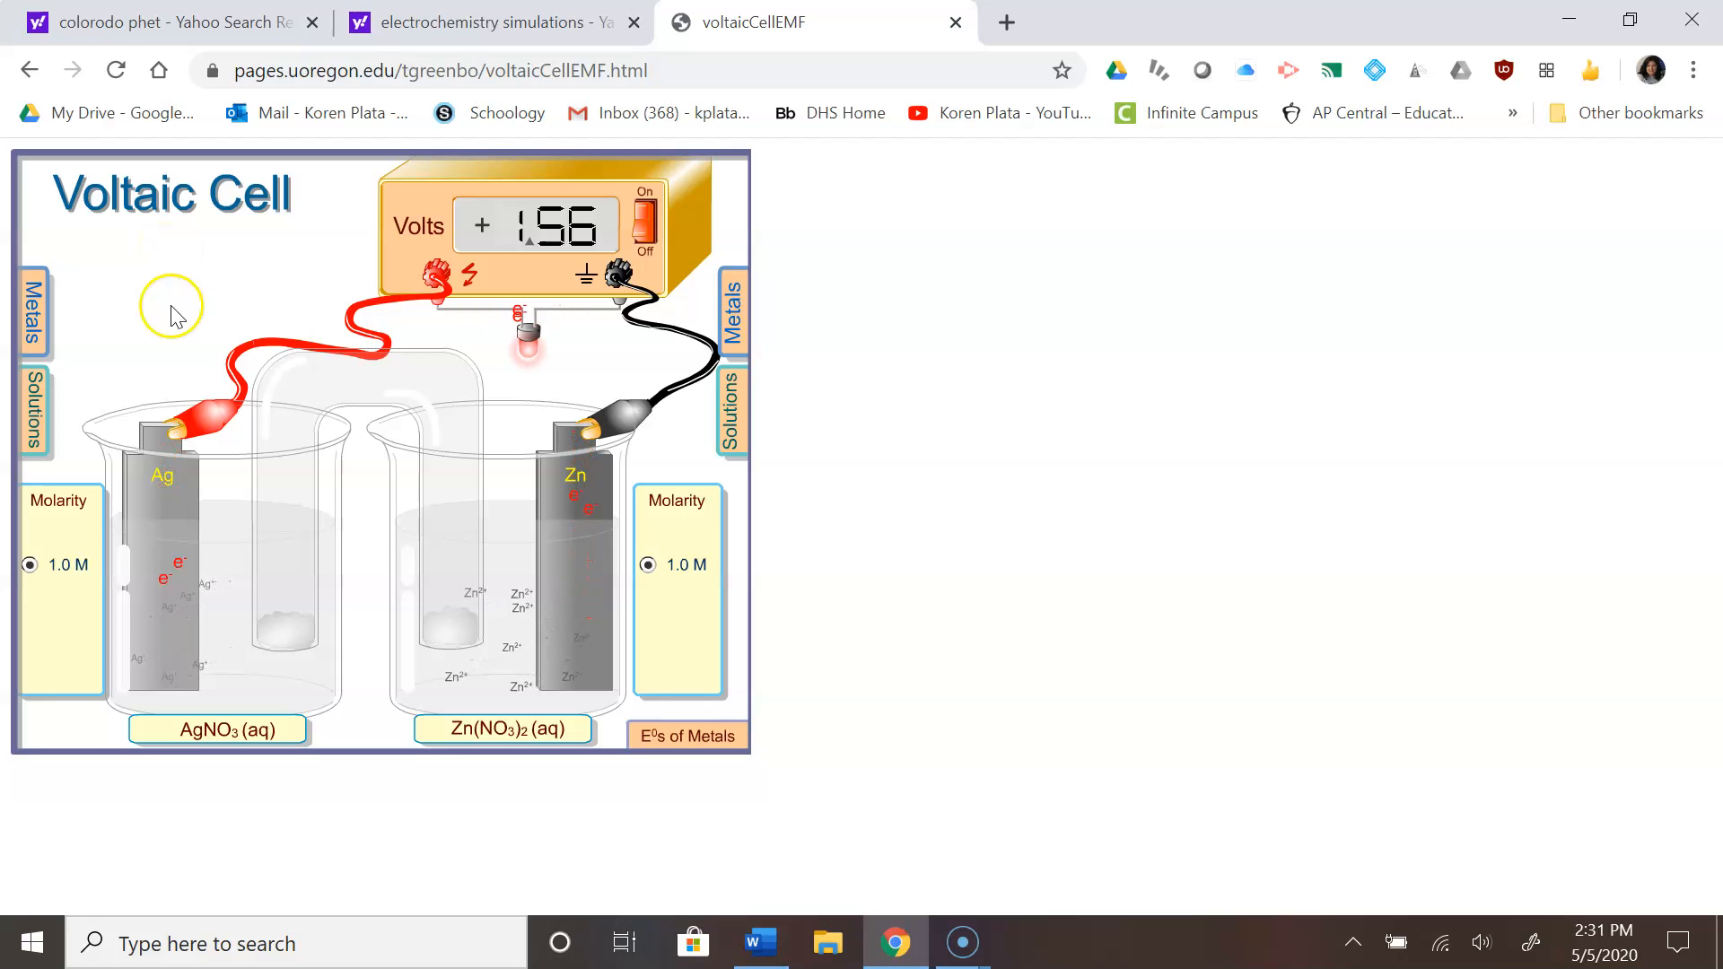
mouse_move(560, 563)
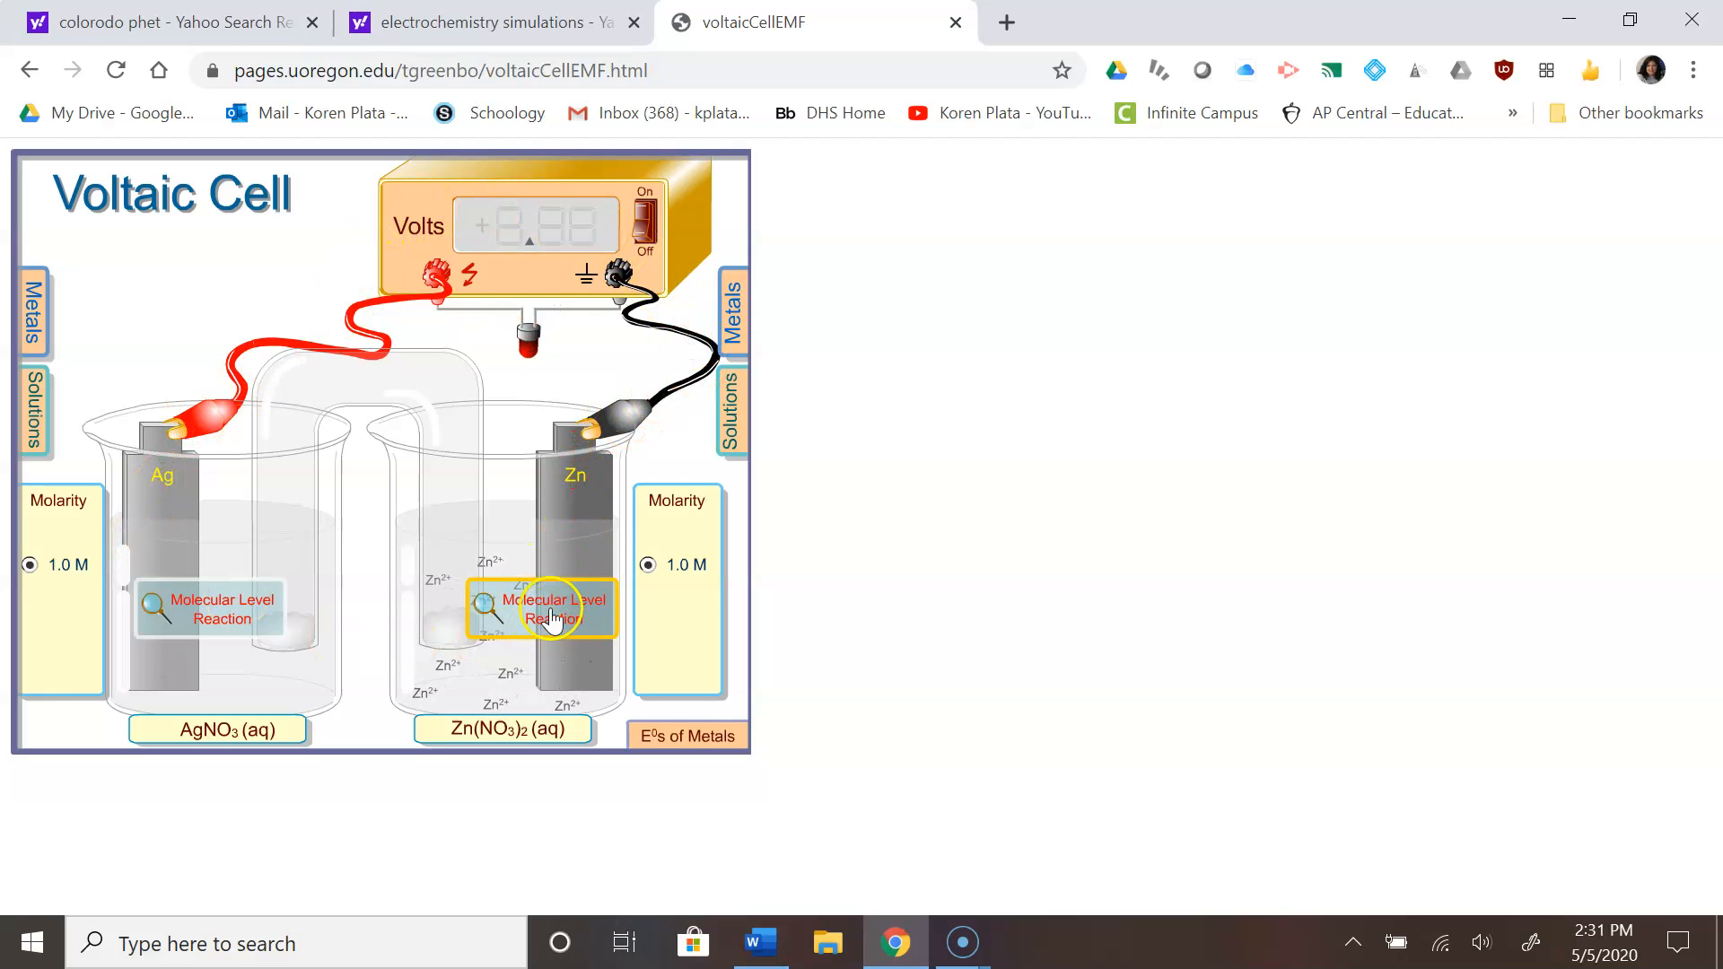
- View the molecular-level reaction animations at the zinc electrode, then the silver electrode
click(548, 608)
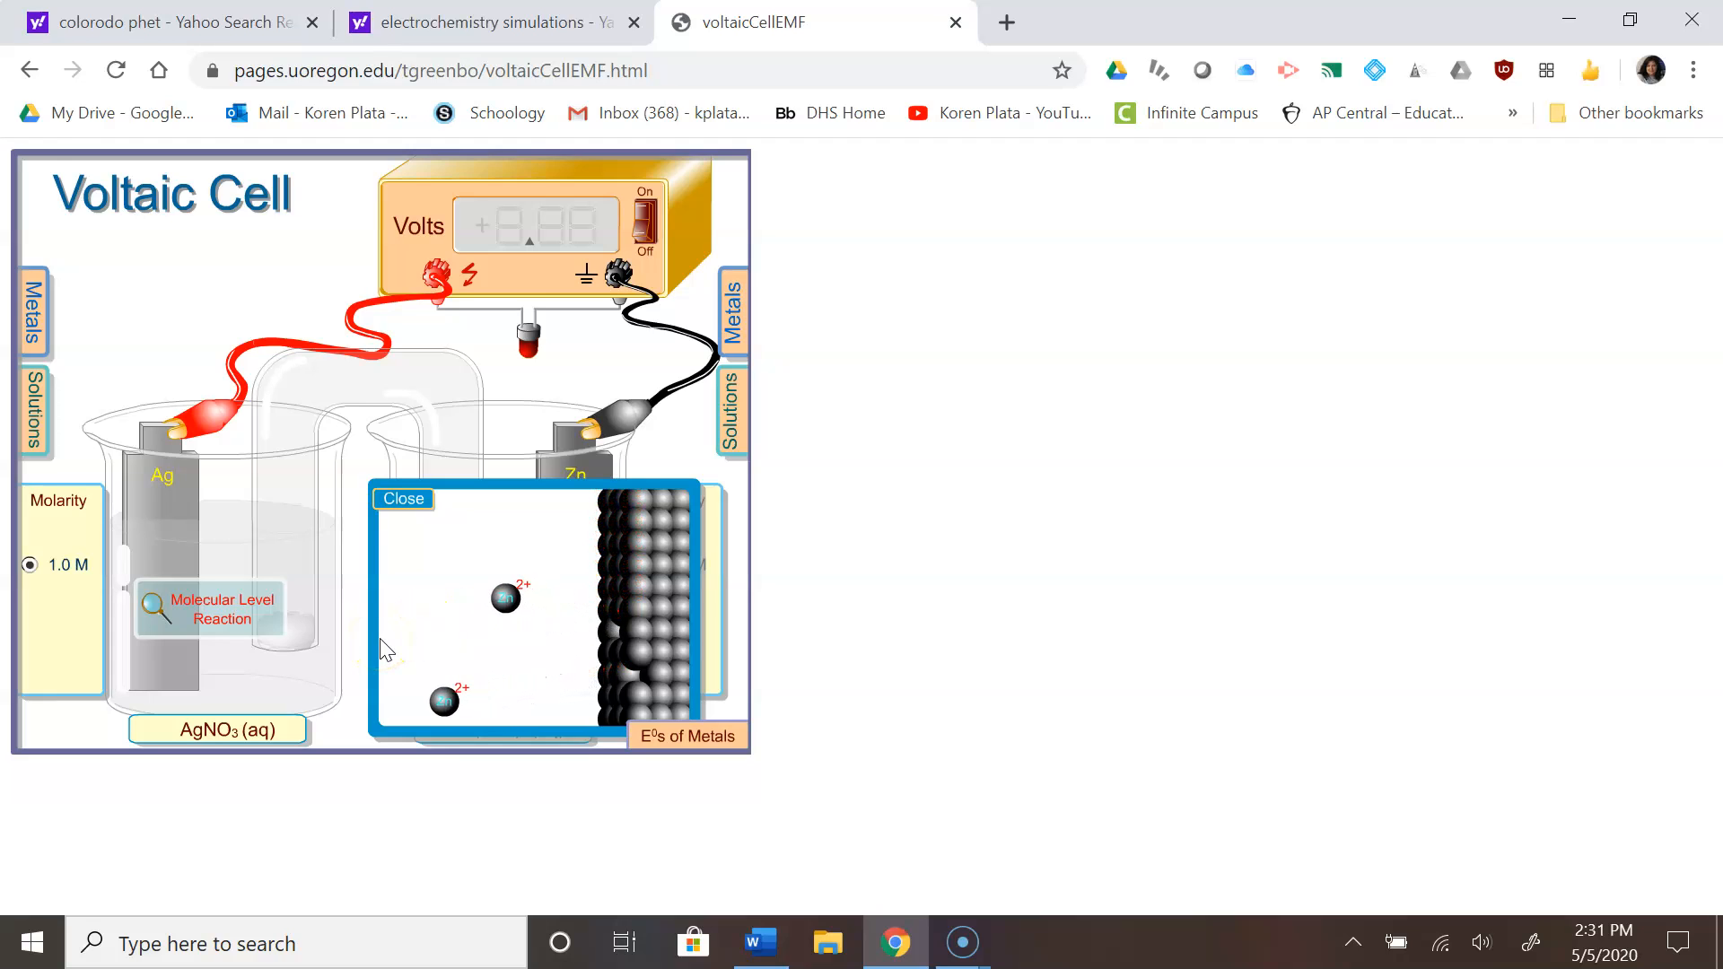
click(406, 496)
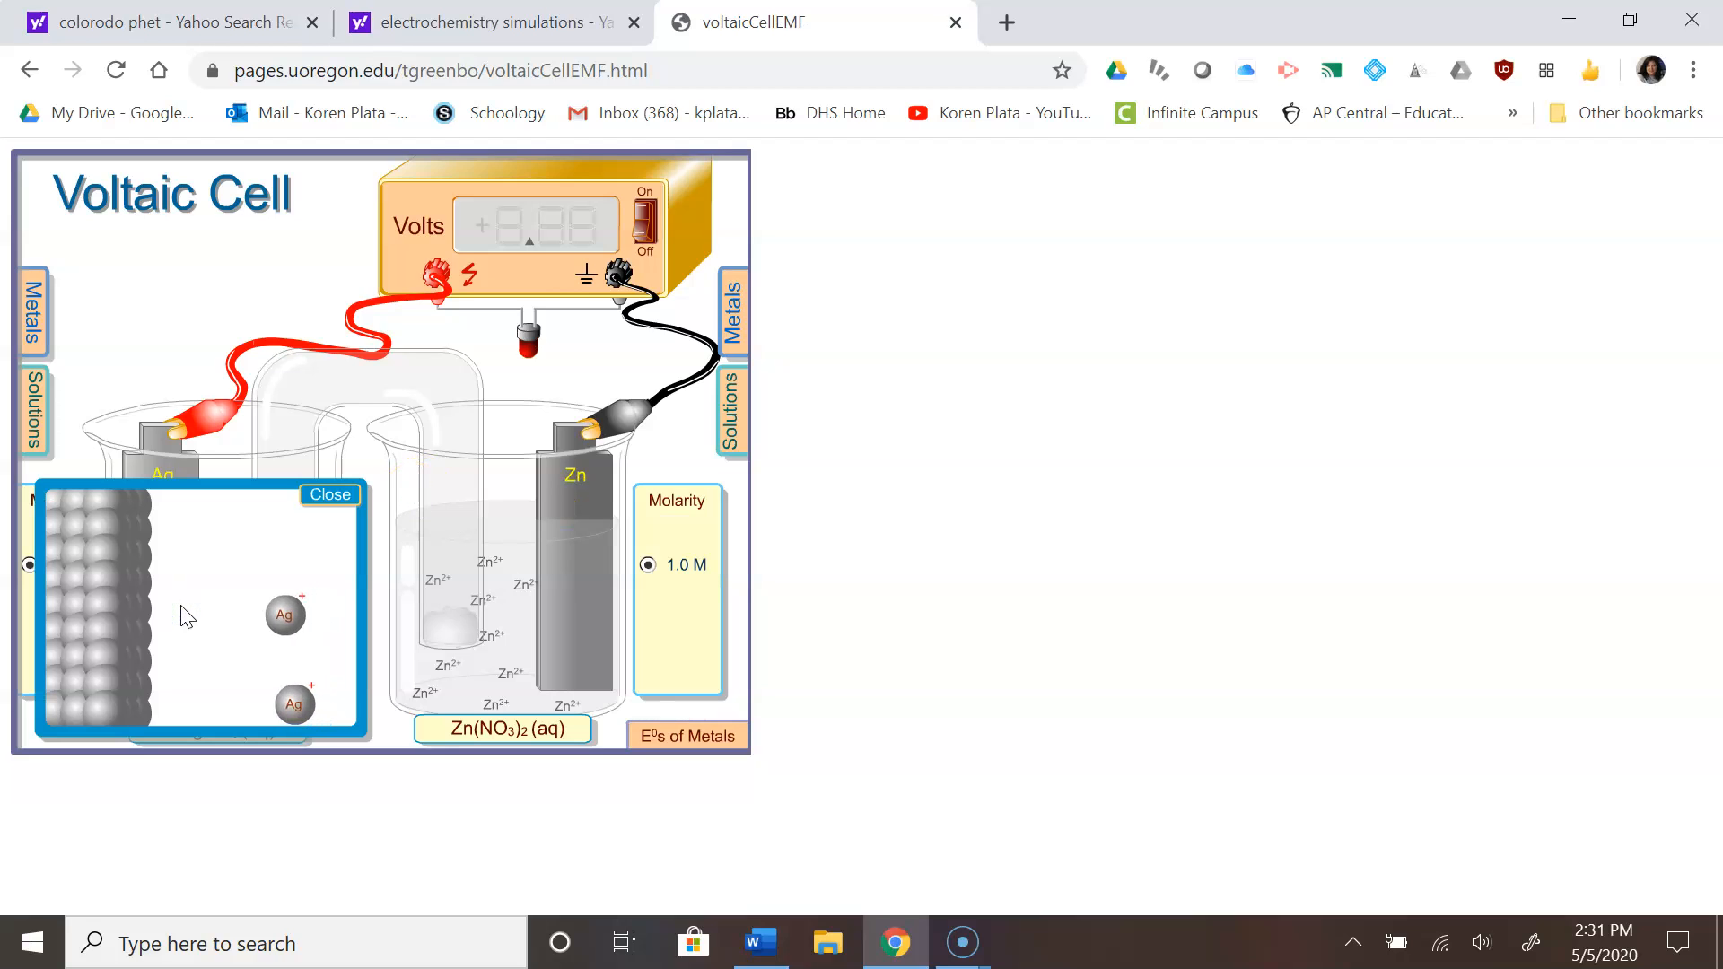
mouse_move(173, 297)
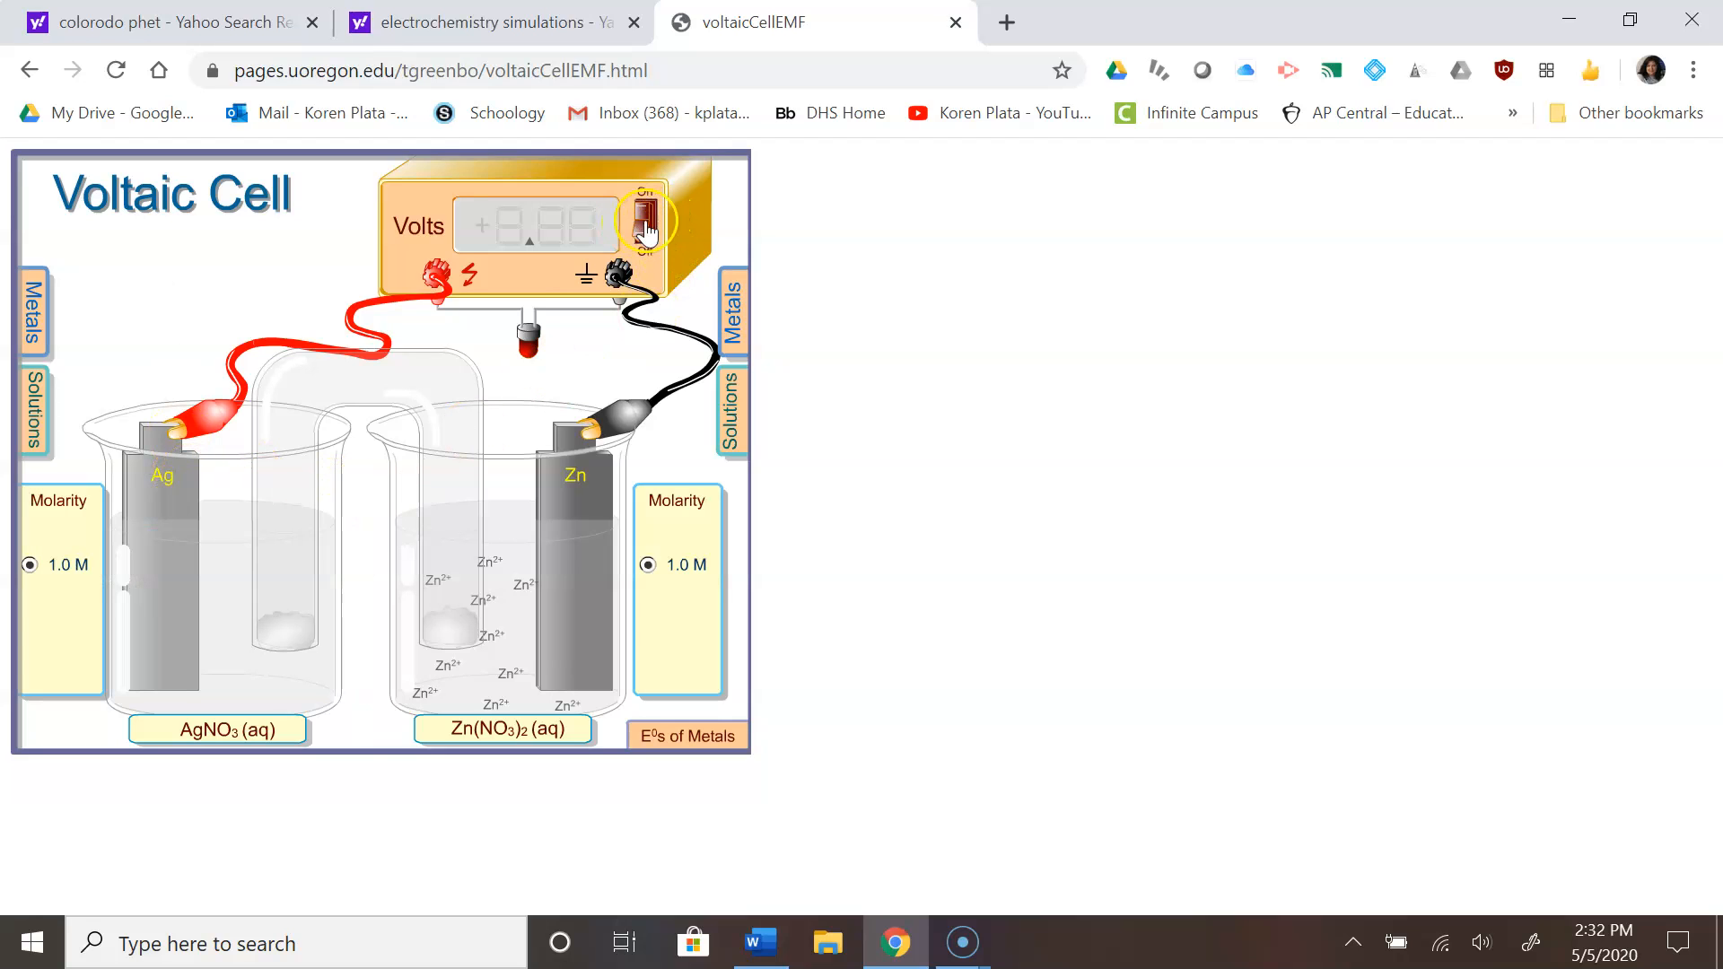
- Reset the cell, then fill the right beaker with Zn(NO3)2 and use copper in Cu(NO3)2 on the left
click(644, 220)
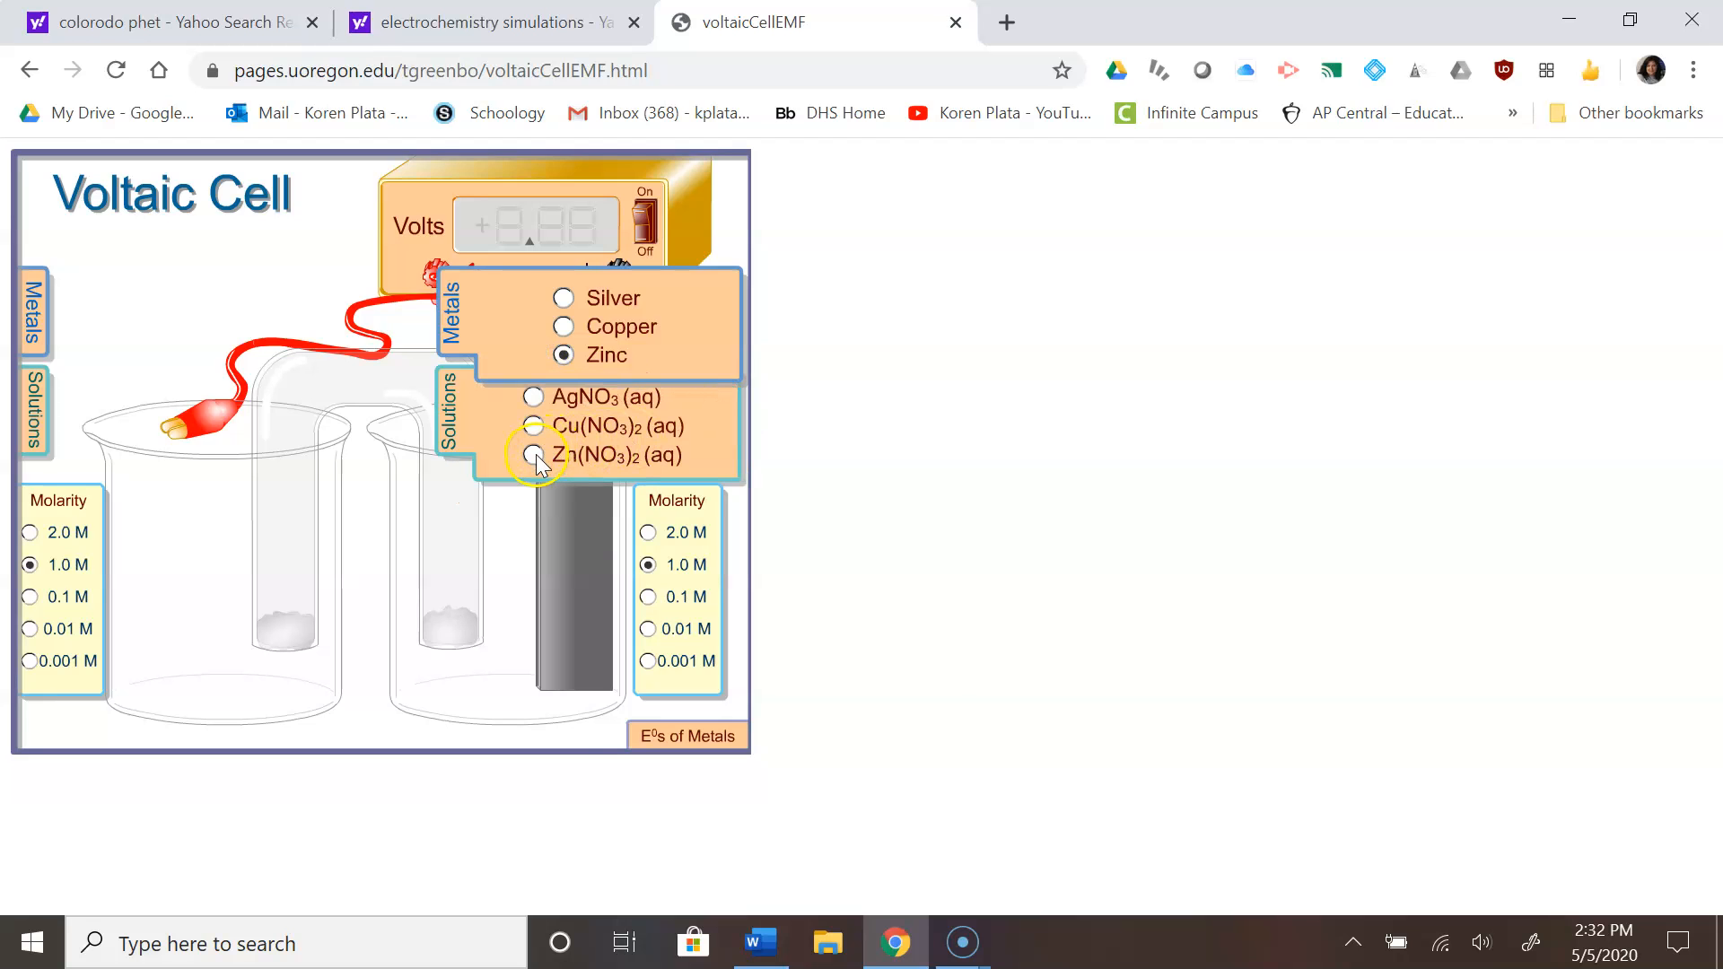
click(533, 455)
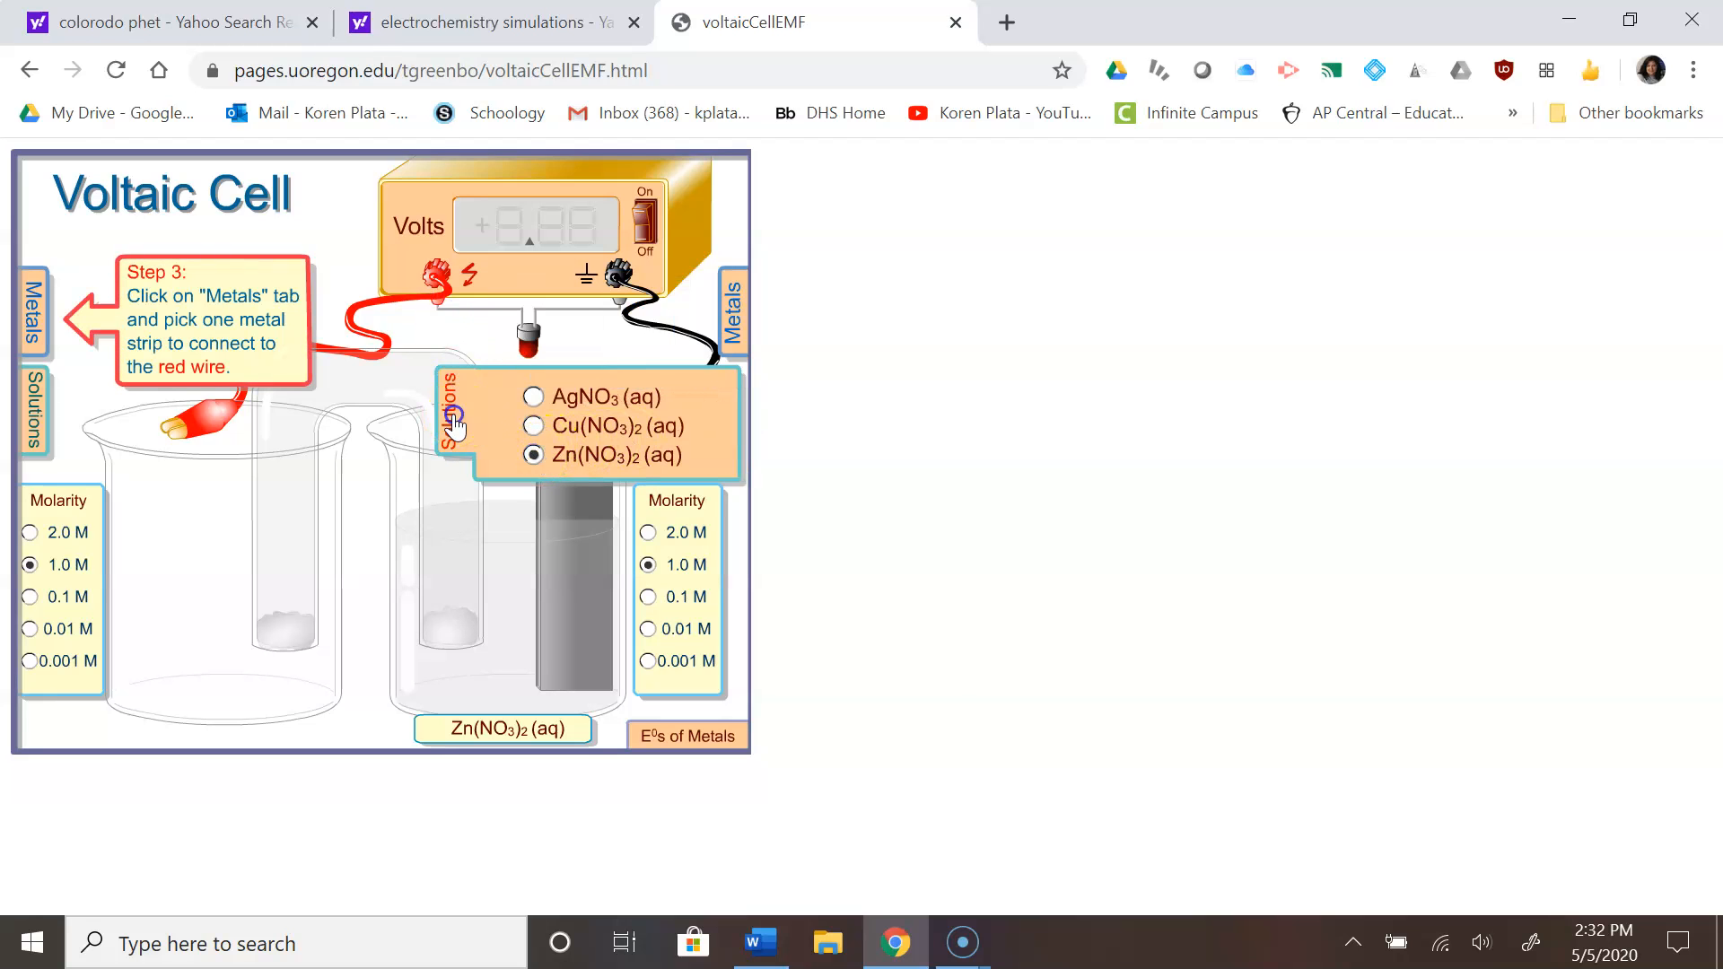
click(32, 313)
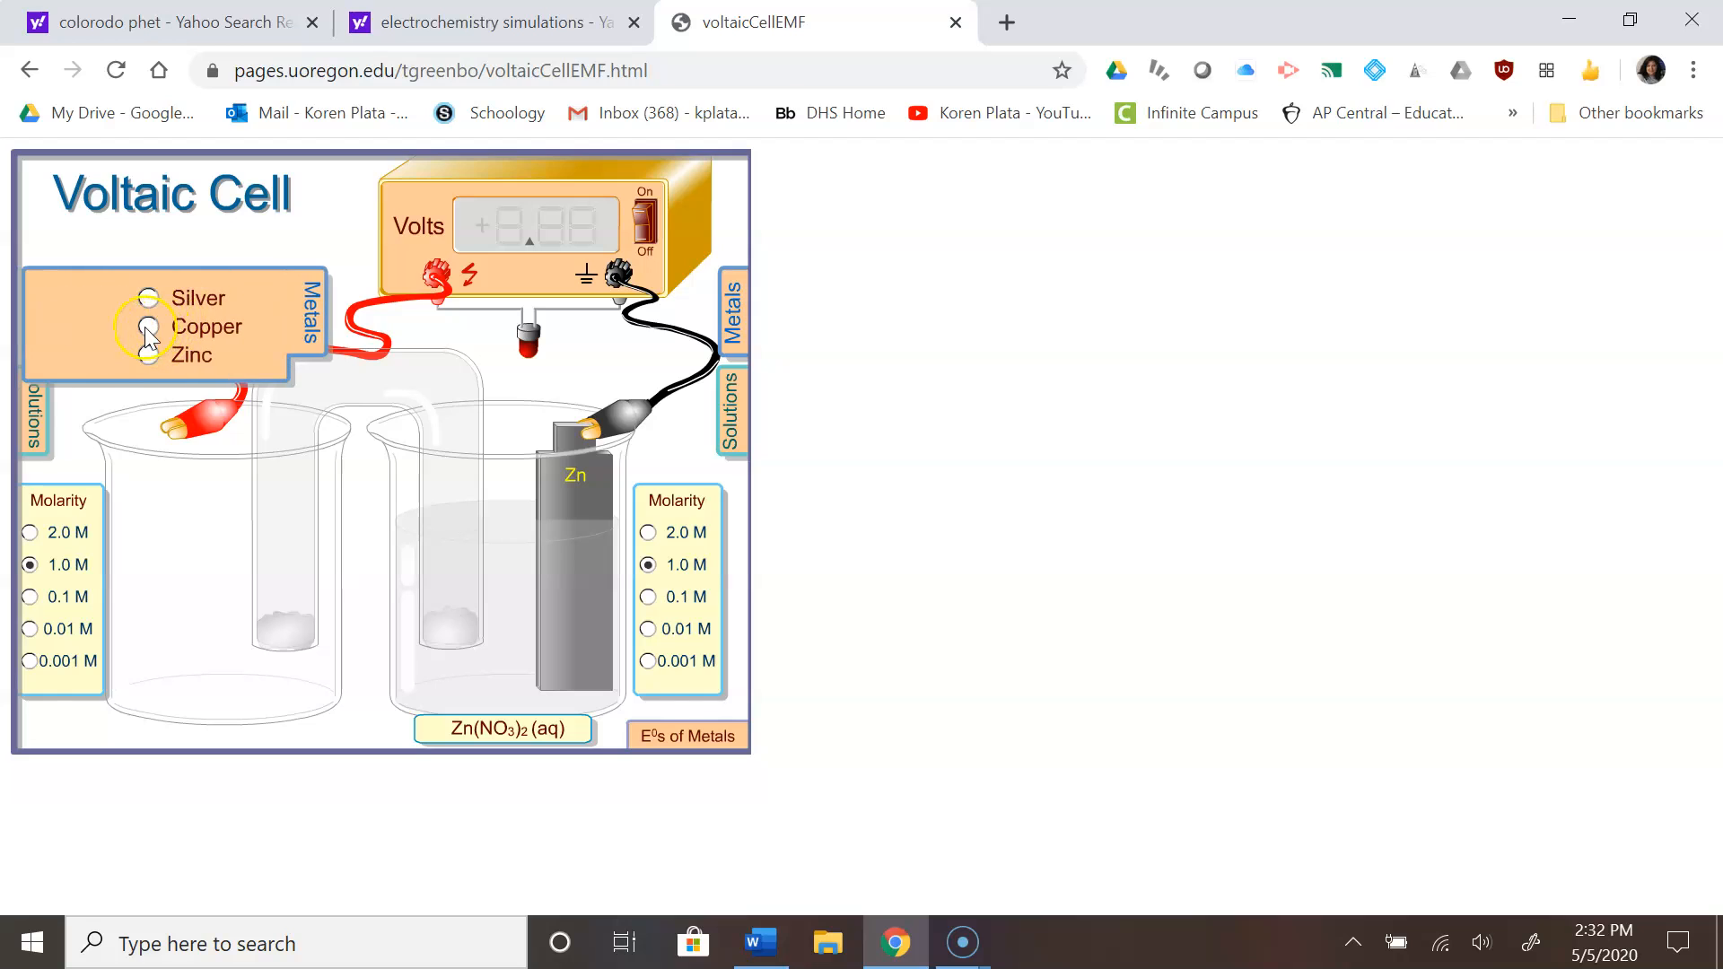
click(148, 327)
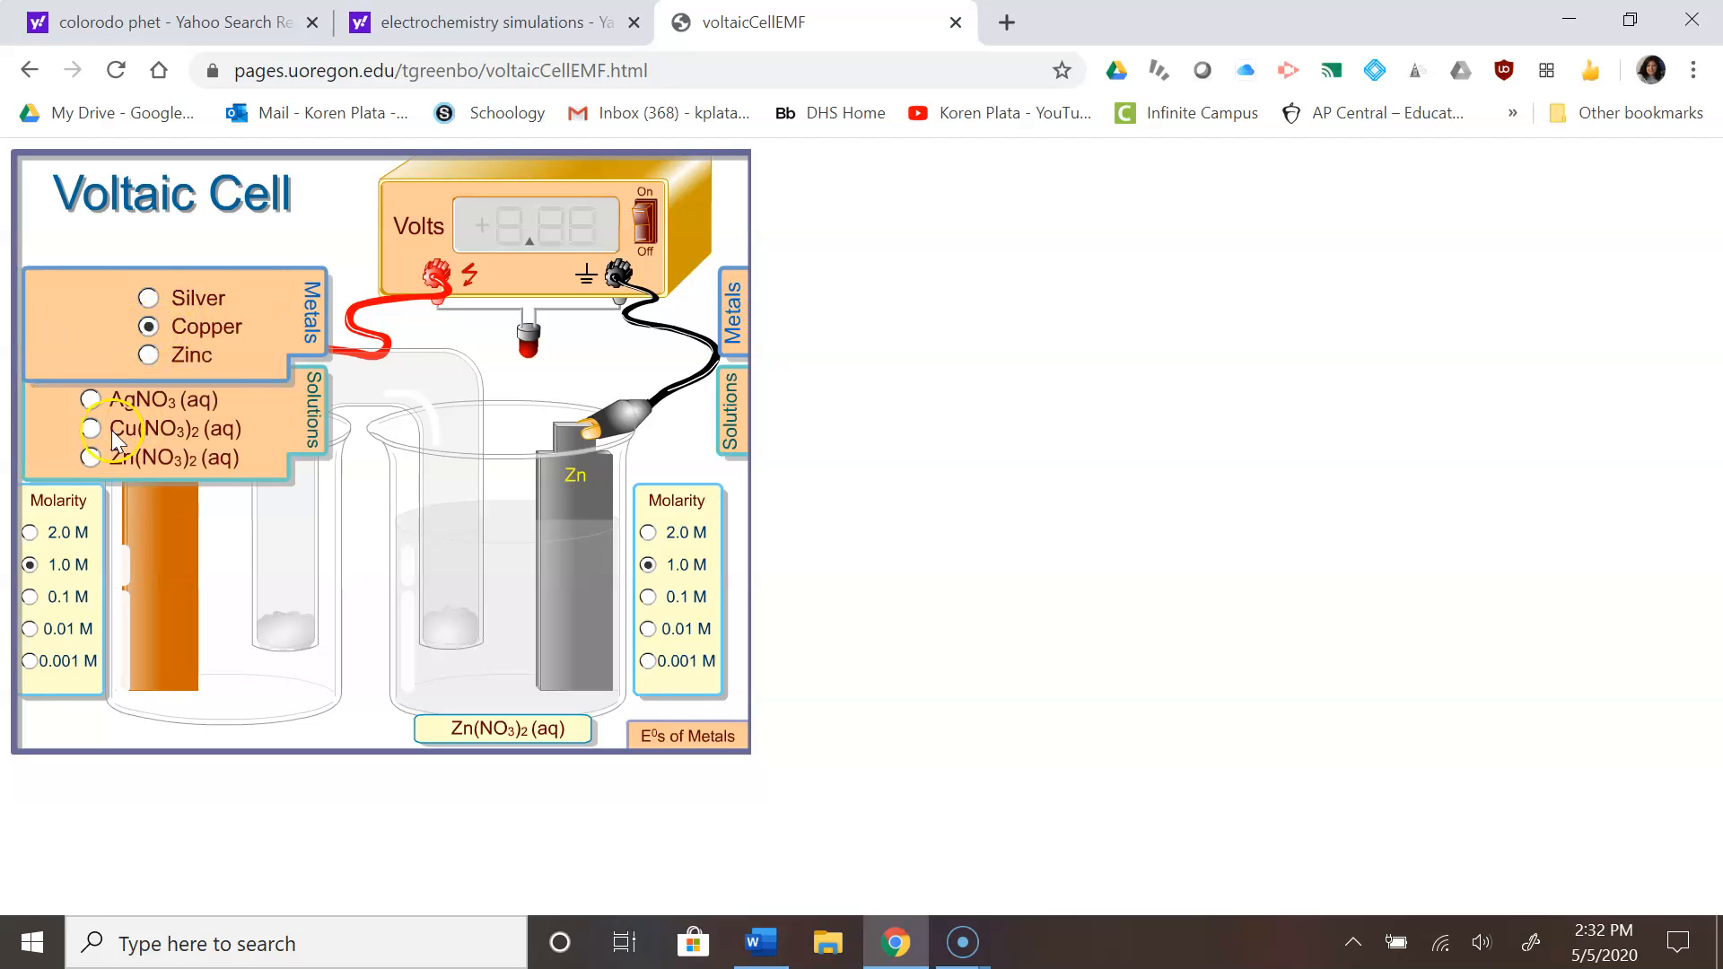
click(92, 429)
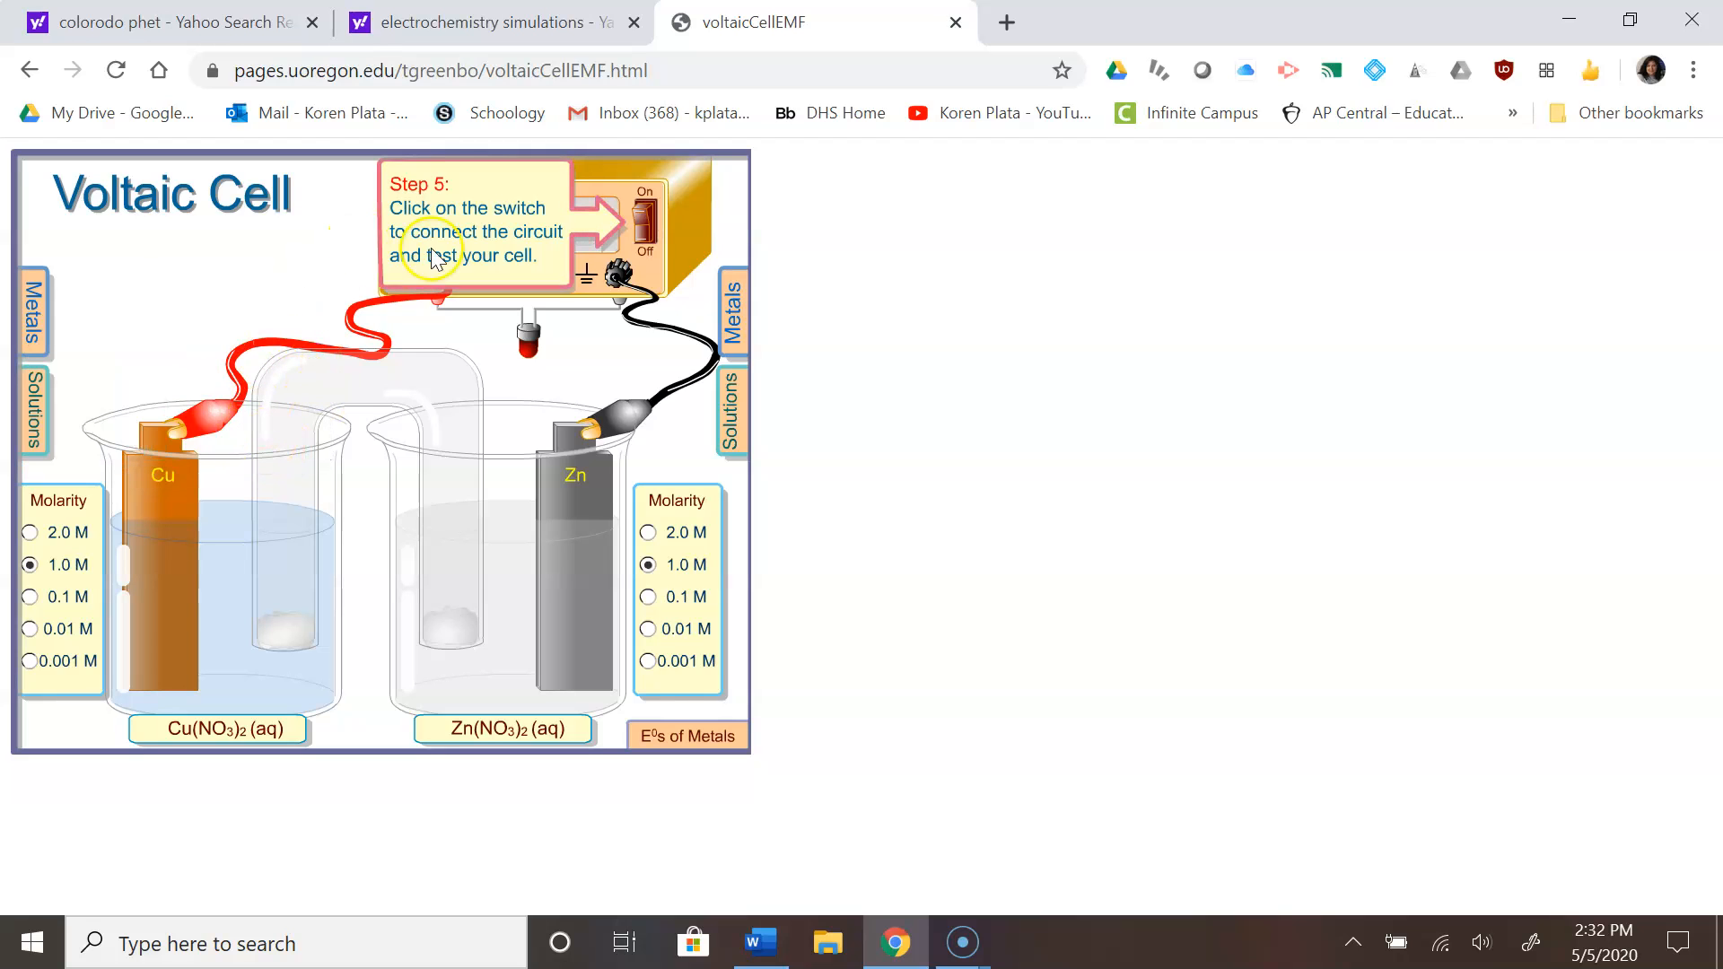
- Switch the circuit on so the voltmeter reads +1.10 V for copper–zinc
click(644, 226)
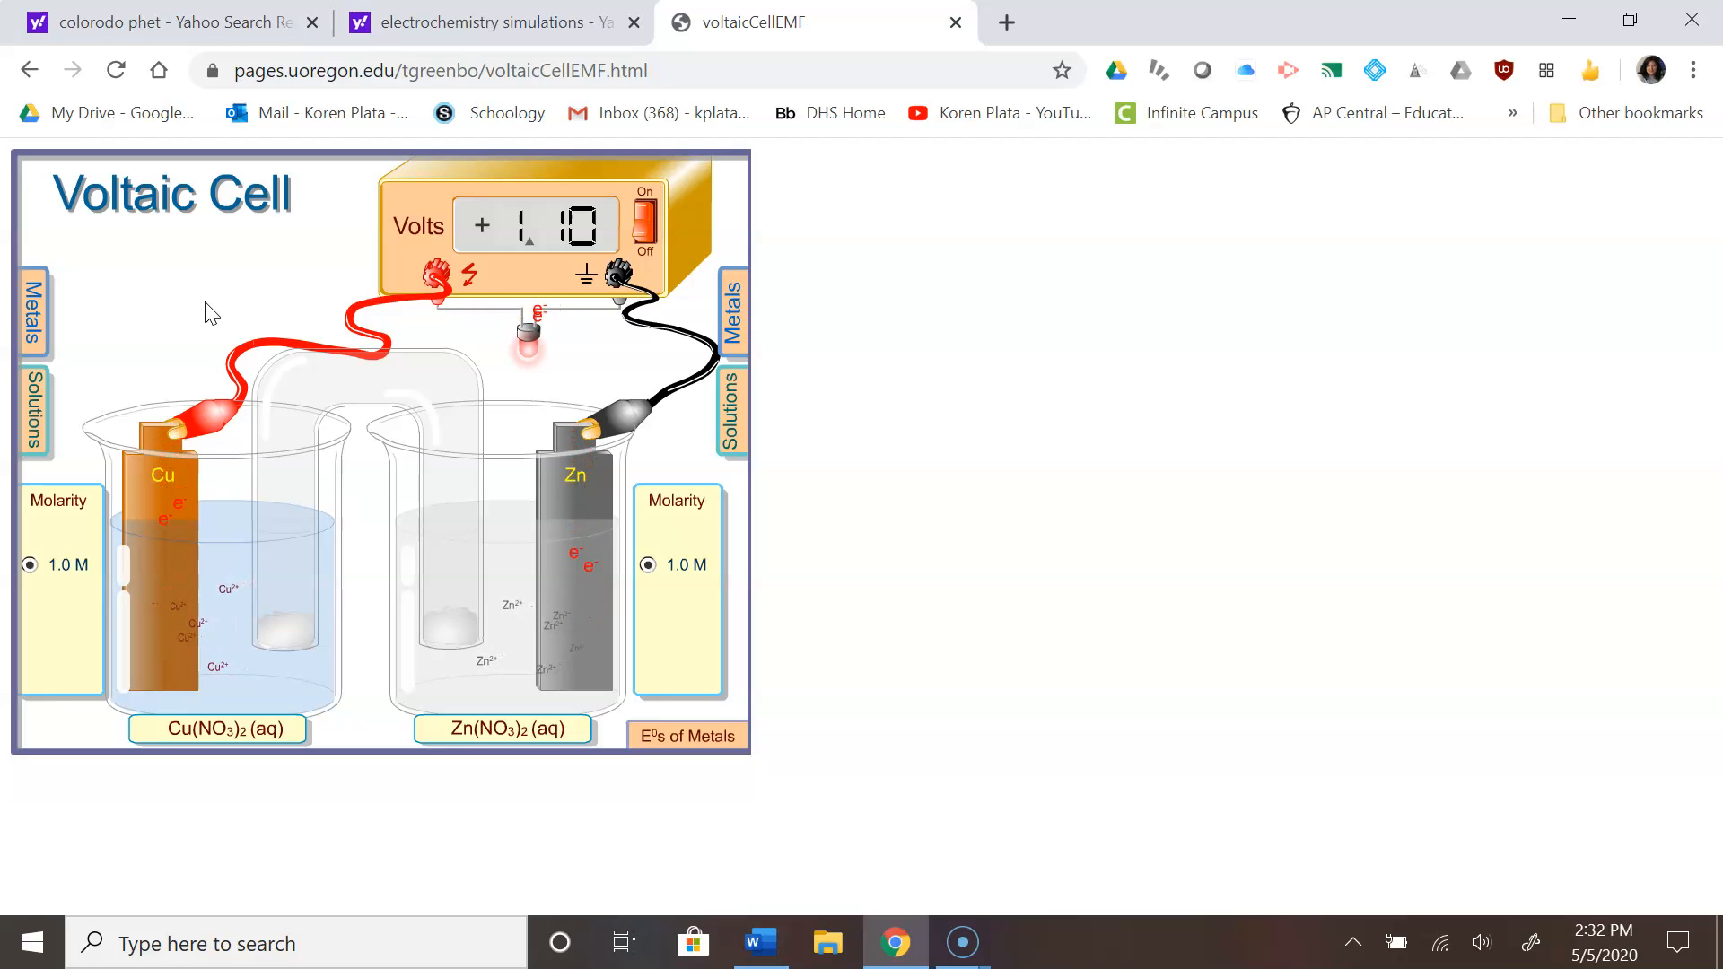
mouse_move(141, 349)
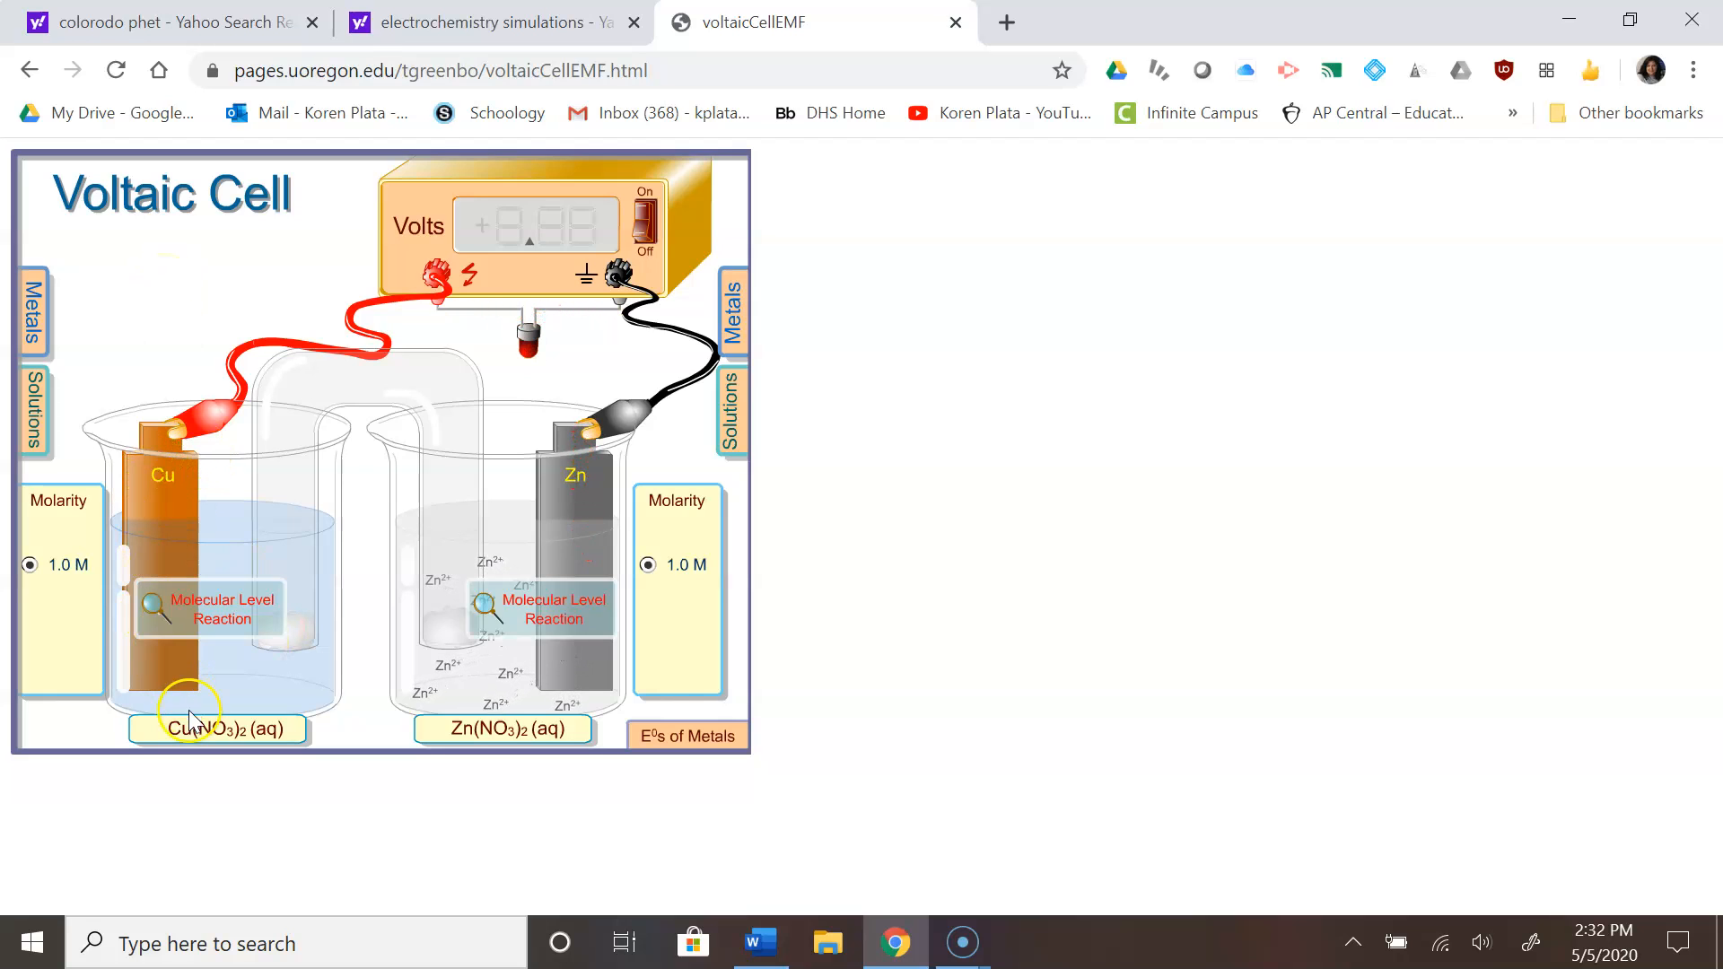
- Open the Zn beaker's molecular-level reaction animation in the copper–zinc cell
click(209, 609)
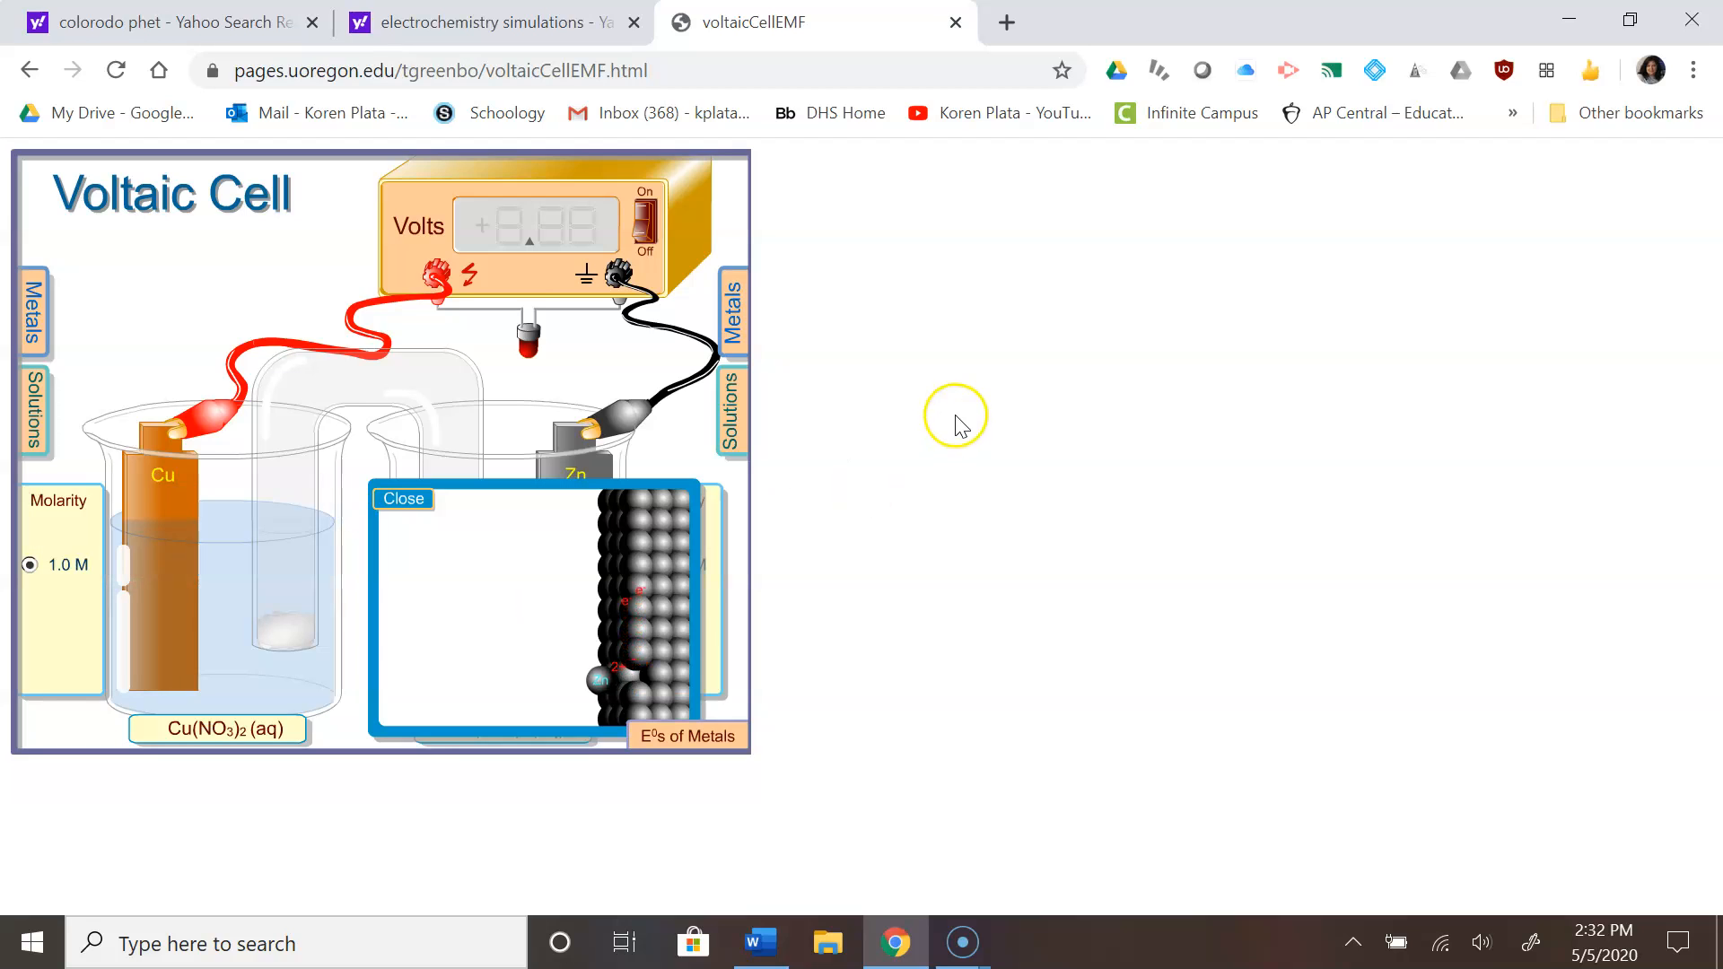
mouse_move(931, 417)
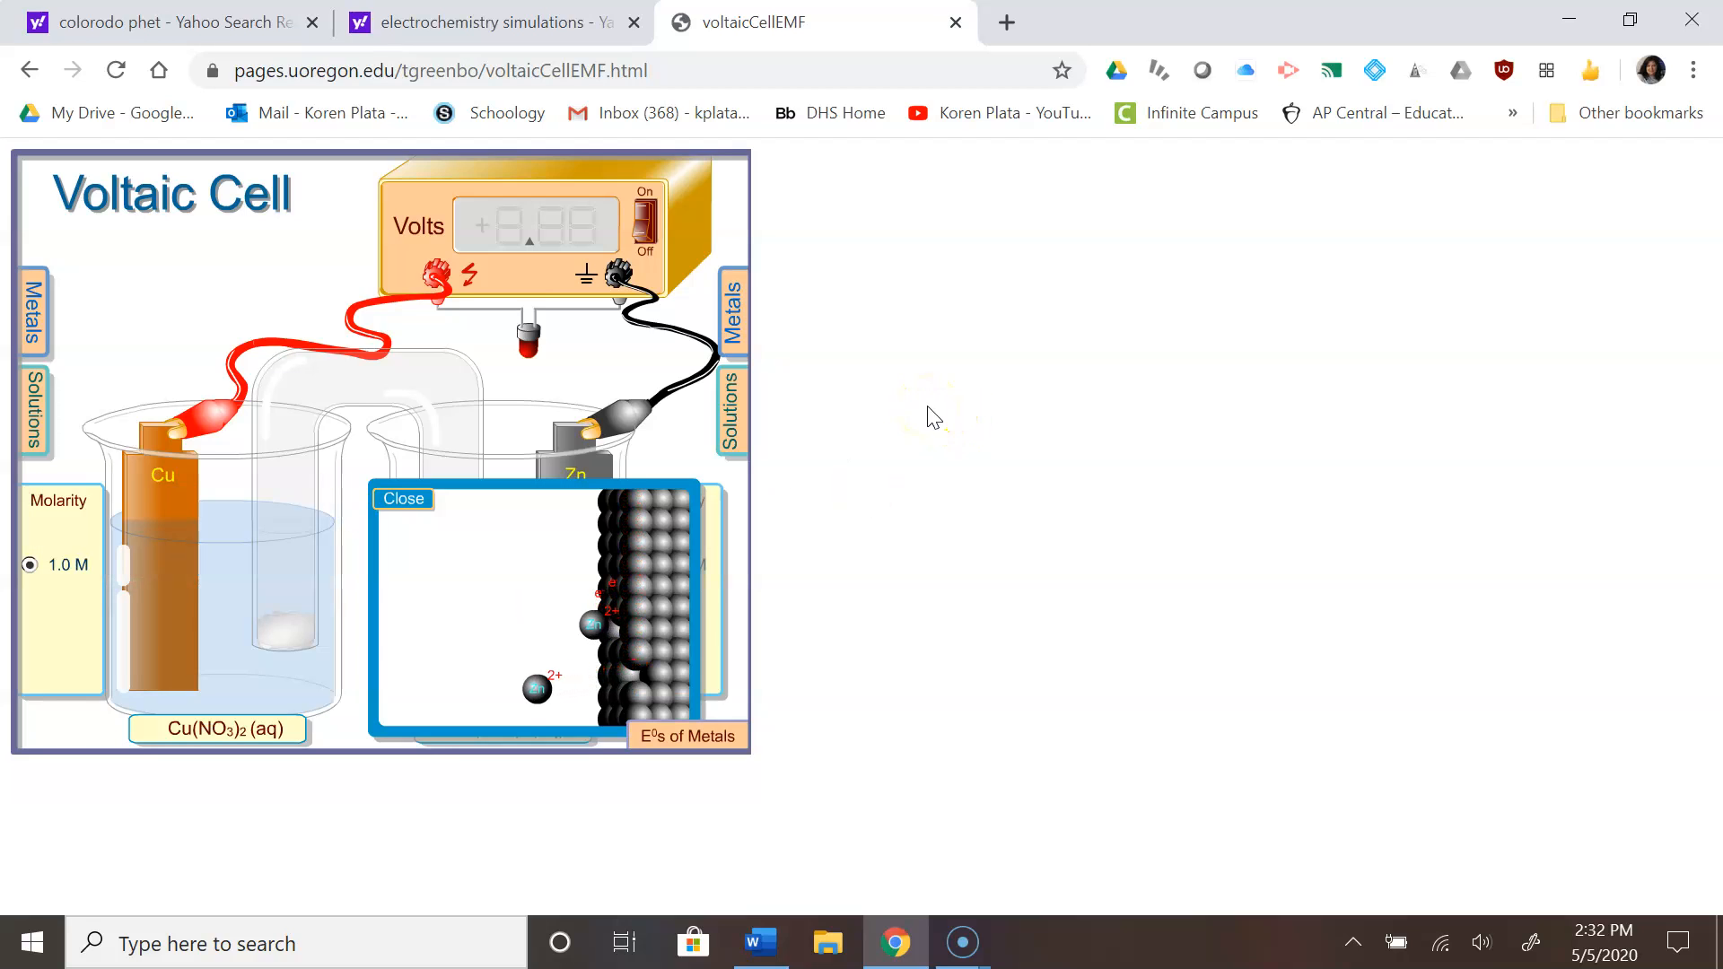